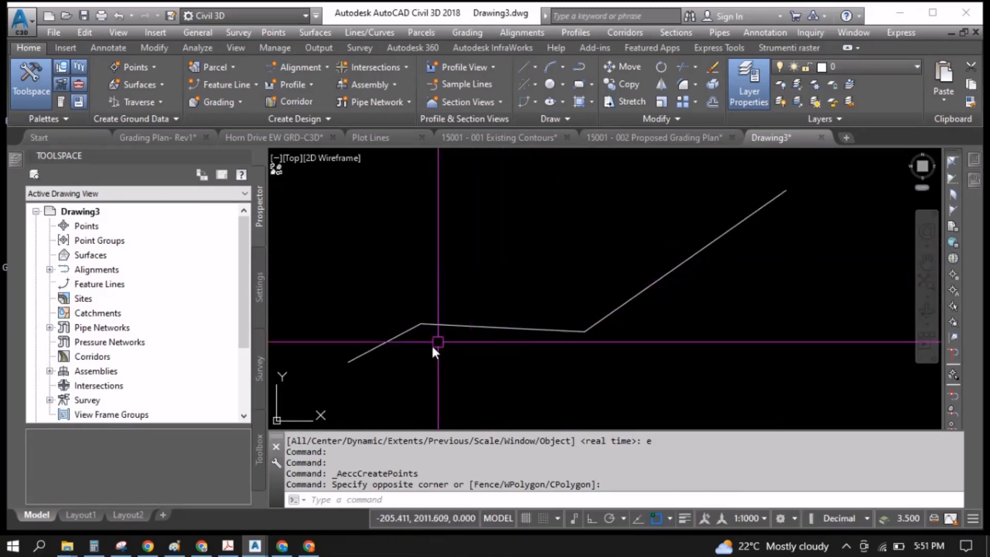
Check the polyline's vertices, then bring up the Point Creation Tools from the Home Points panel
left_click(354, 378)
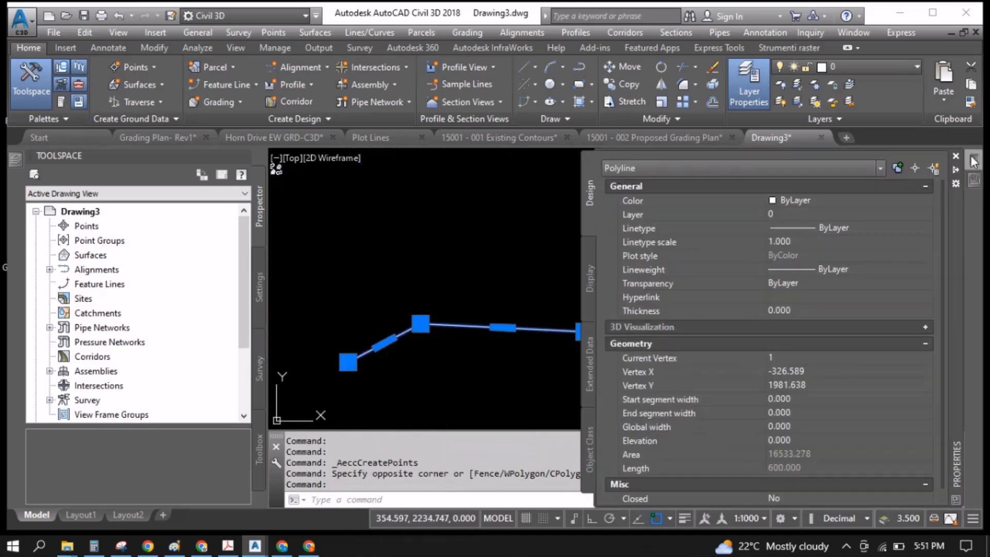
mouse_move(688, 454)
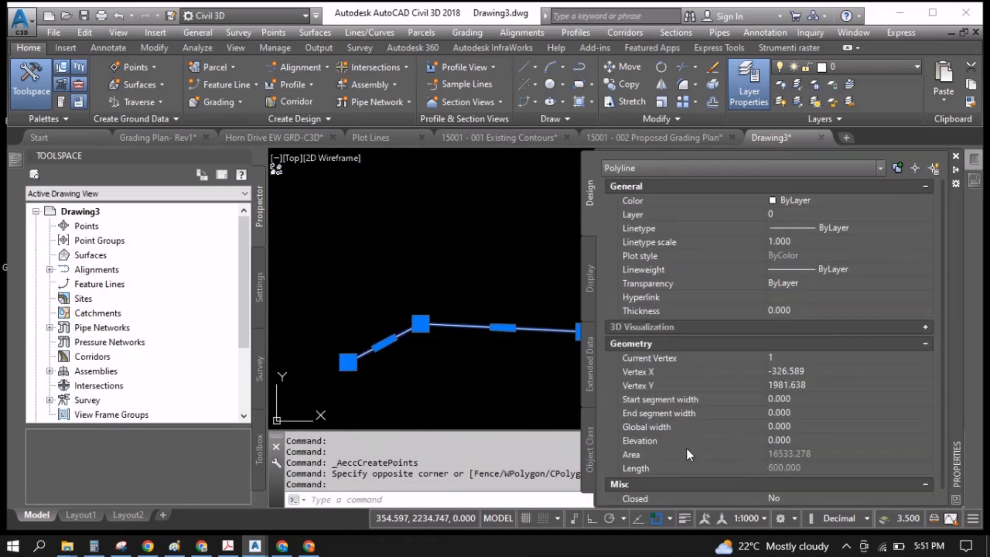
mouse_move(408, 420)
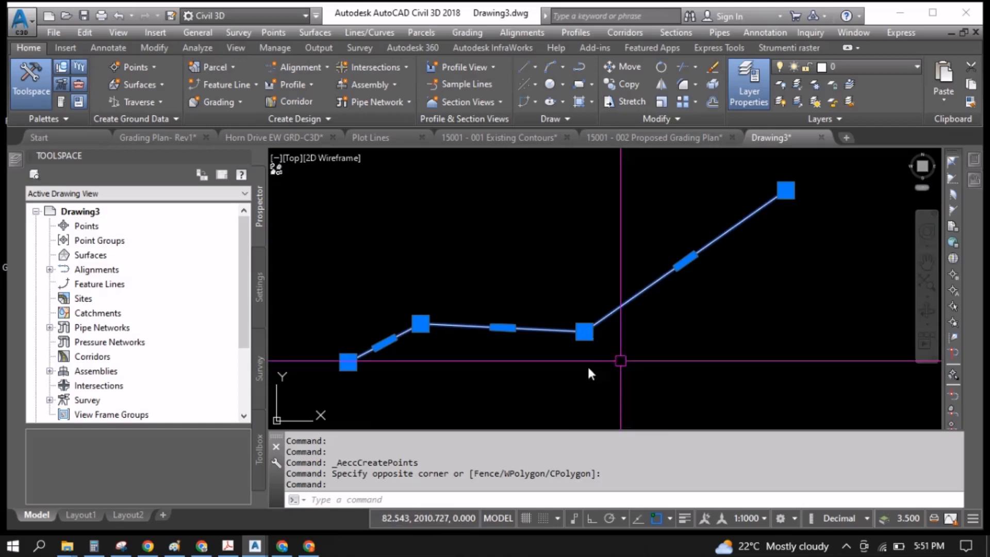
mouse_move(761, 231)
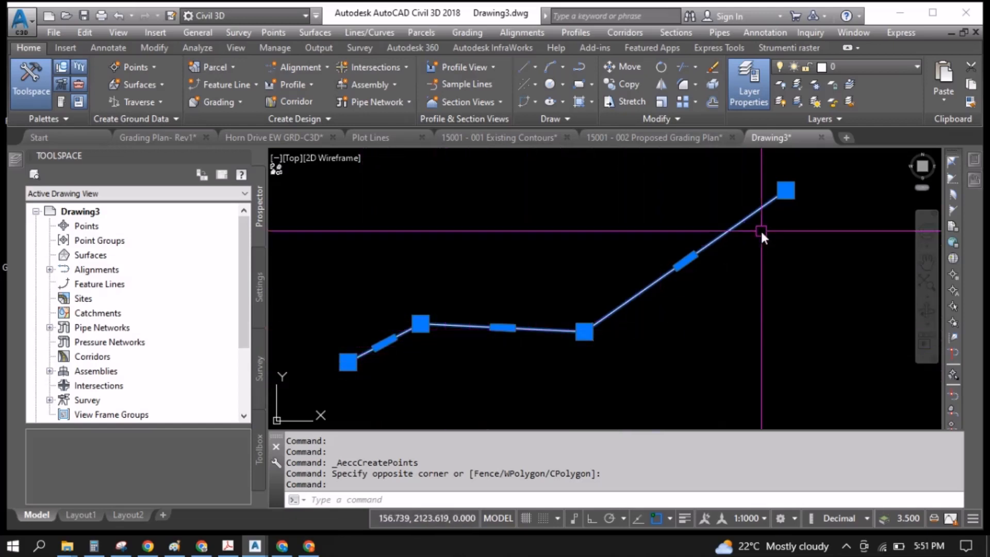
mouse_move(665, 339)
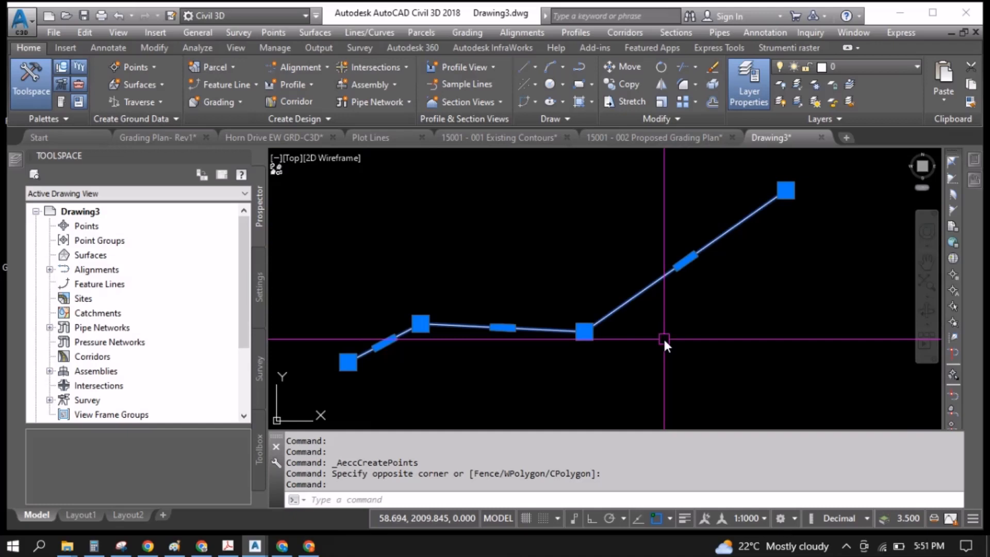
key("Escape")
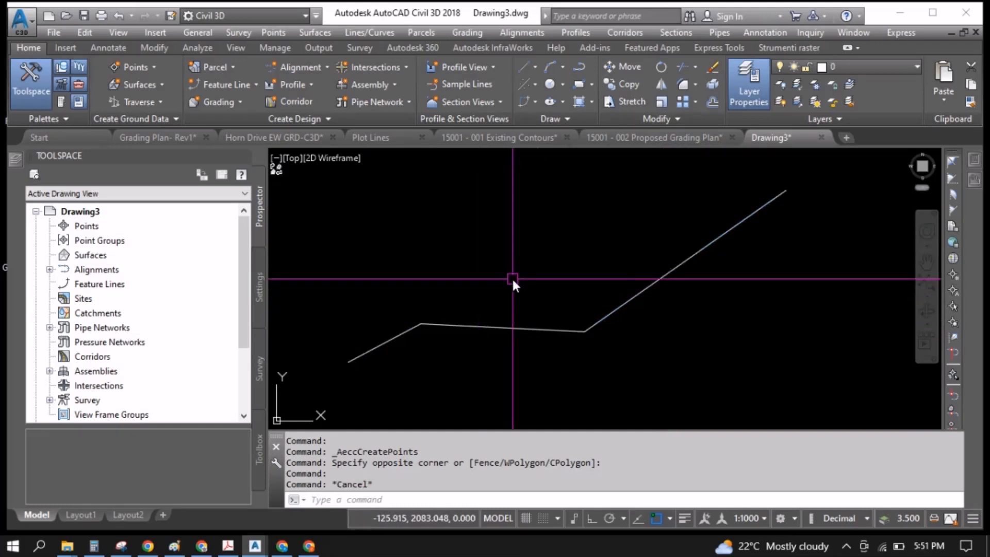
mouse_move(515, 272)
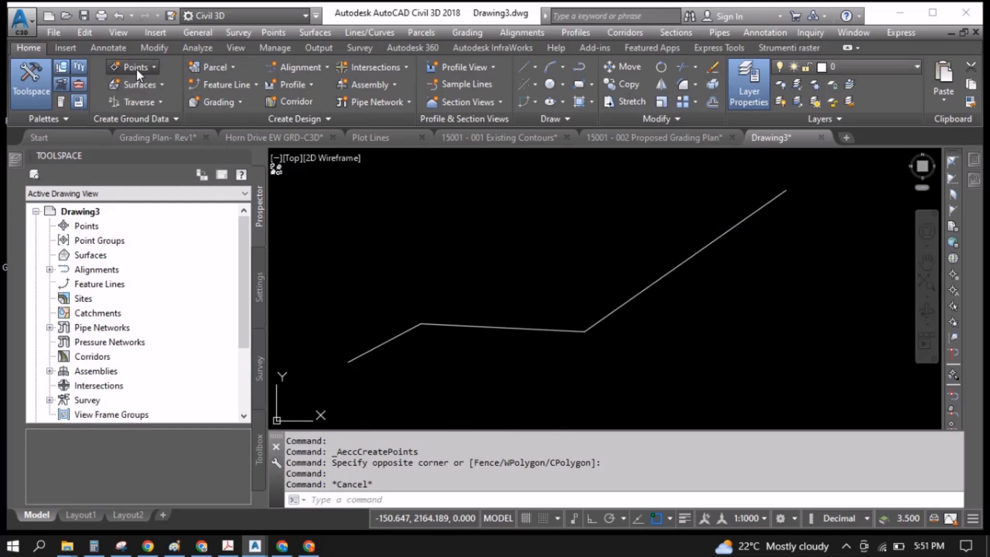
left_click(133, 66)
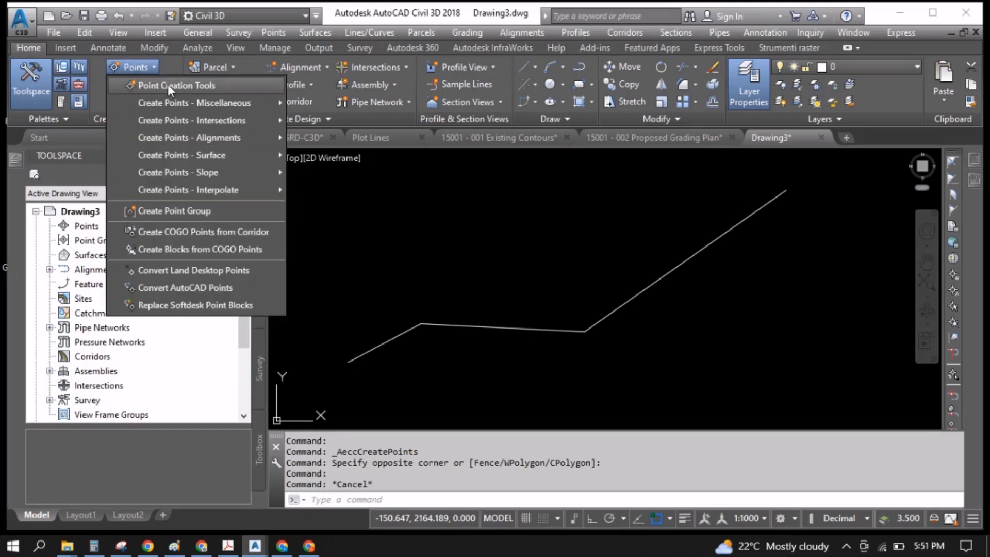
left_click(177, 85)
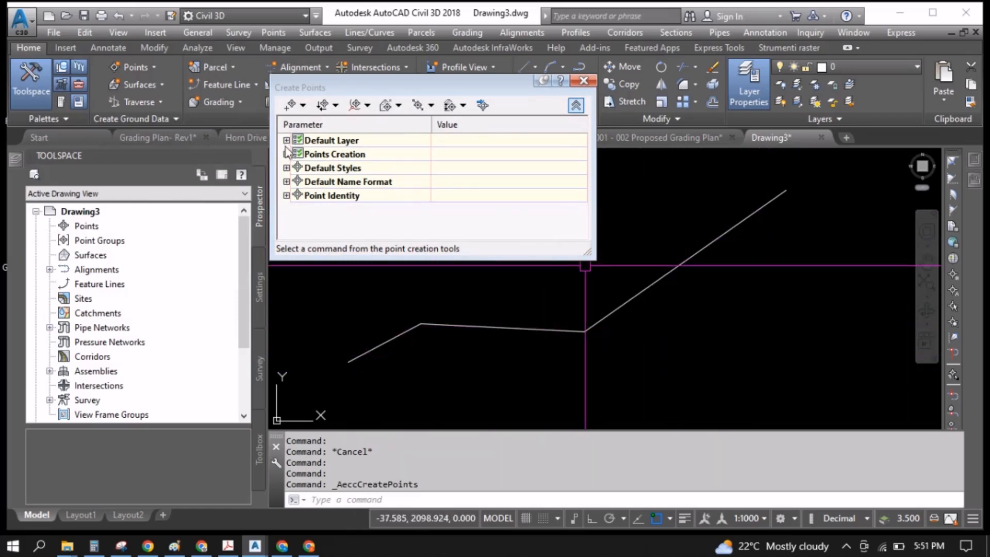
Review the elevation and description prompt settings and set Next Point Number under Point Identity
left_click(286, 154)
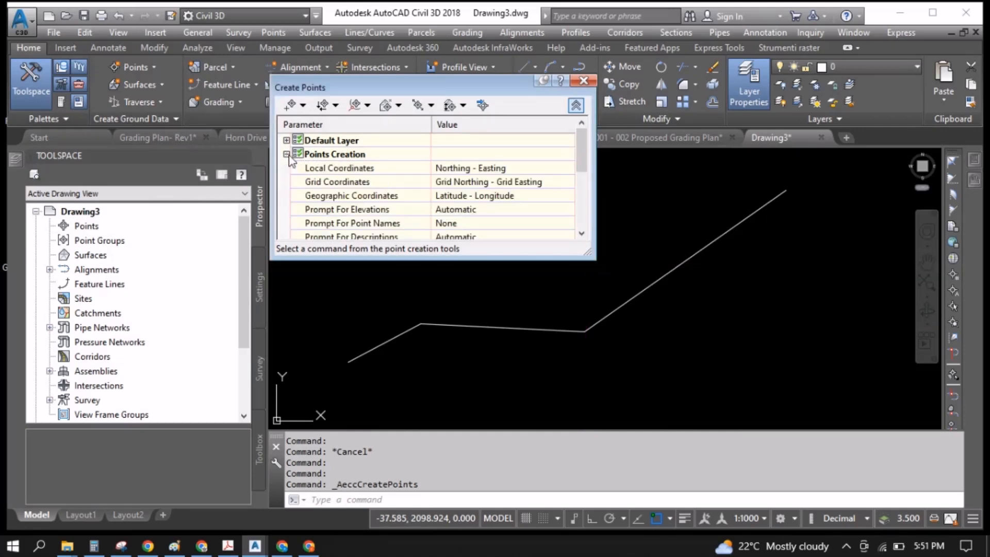
left_click(347, 209)
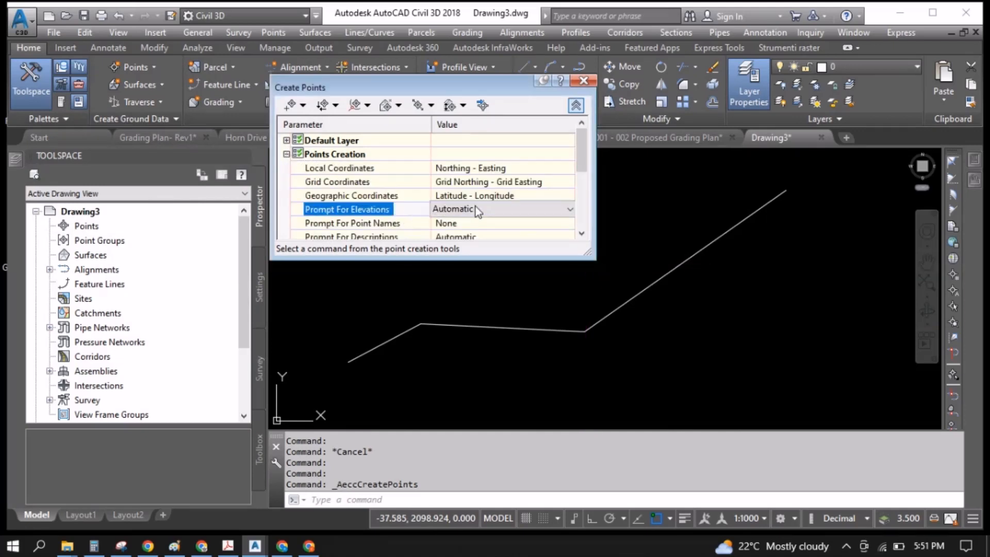
scroll("down", 3)
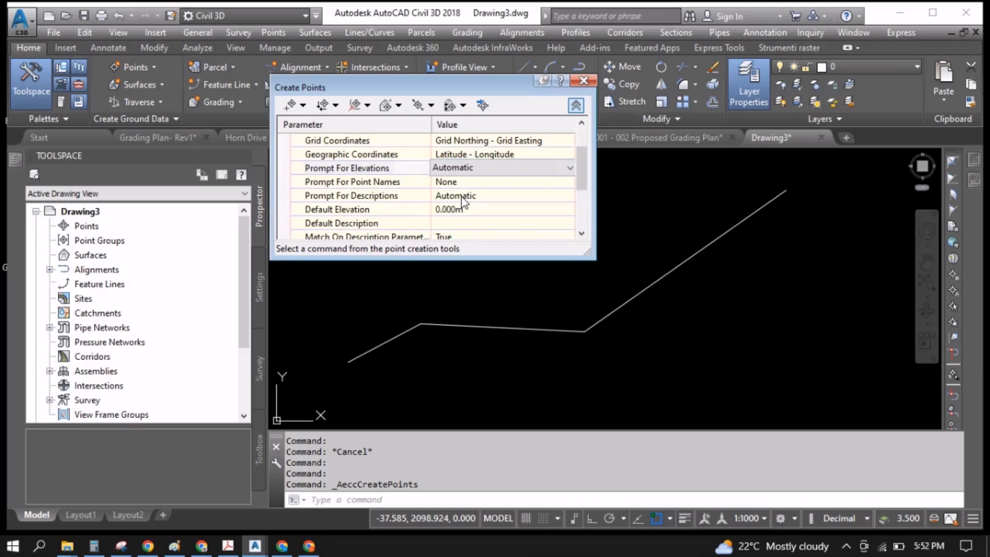
left_click(352, 195)
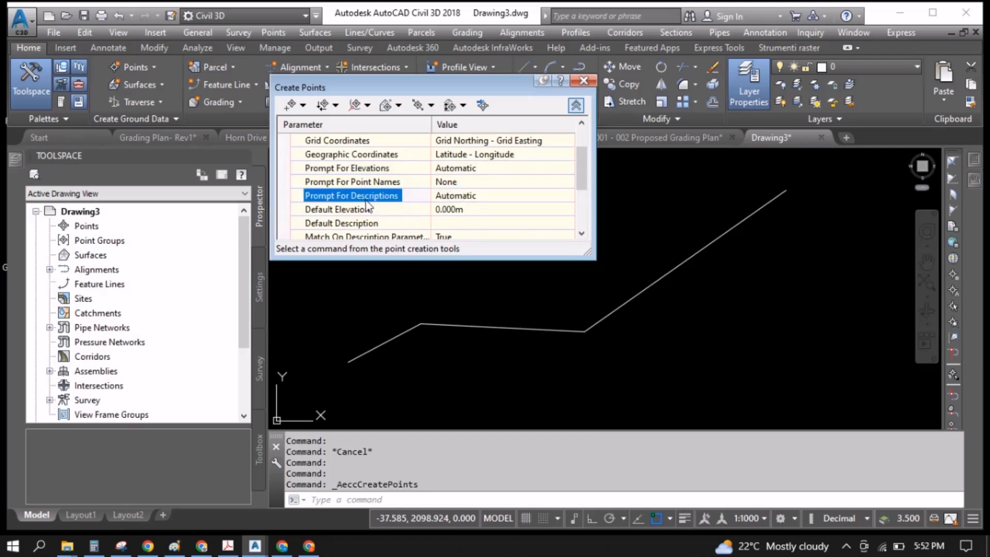
mouse_move(502, 196)
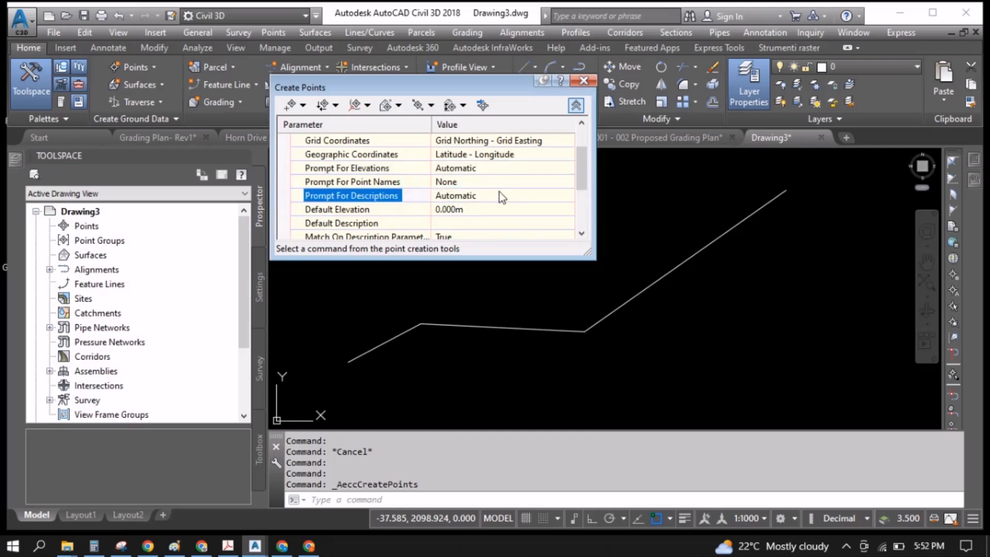
mouse_move(549, 314)
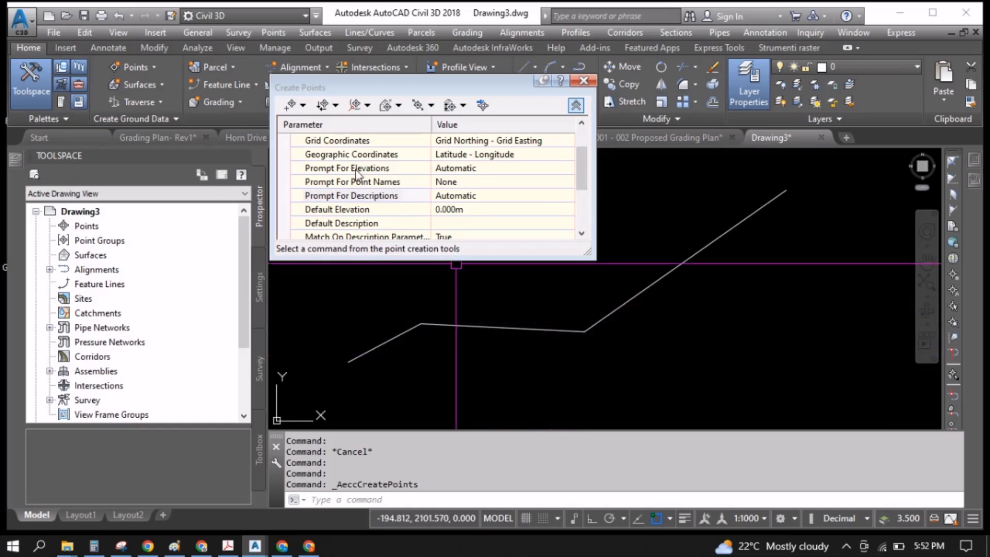
left_click(352, 195)
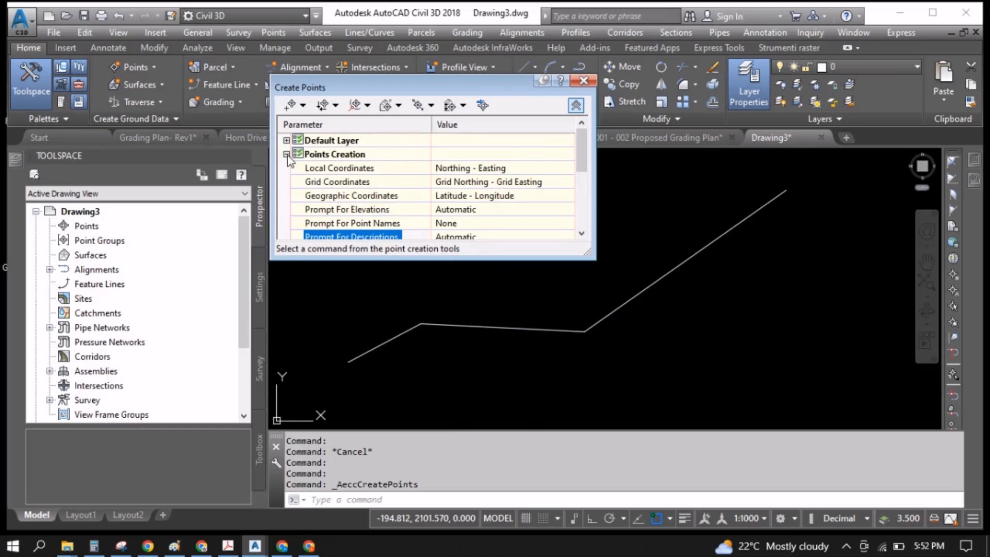
scroll("down", 3)
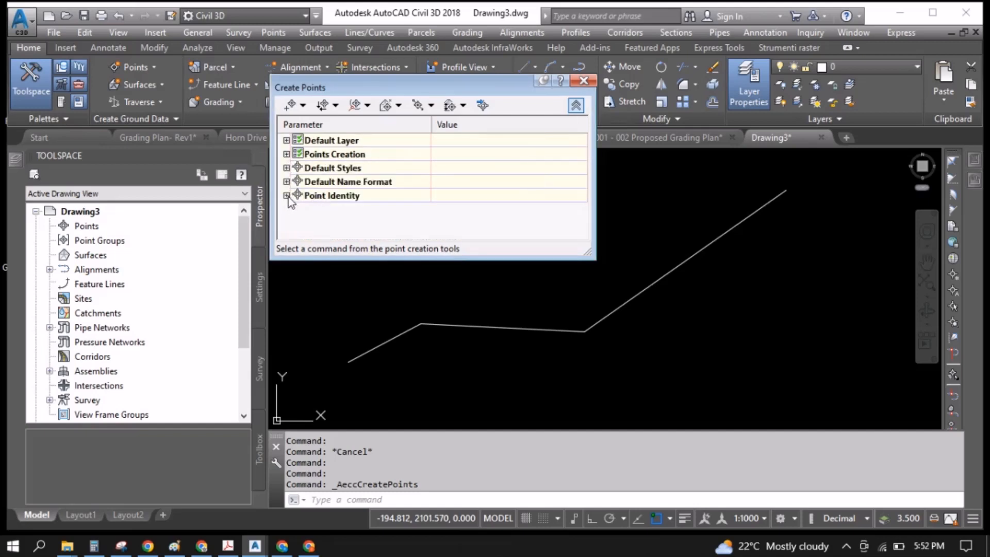
left_click(286, 195)
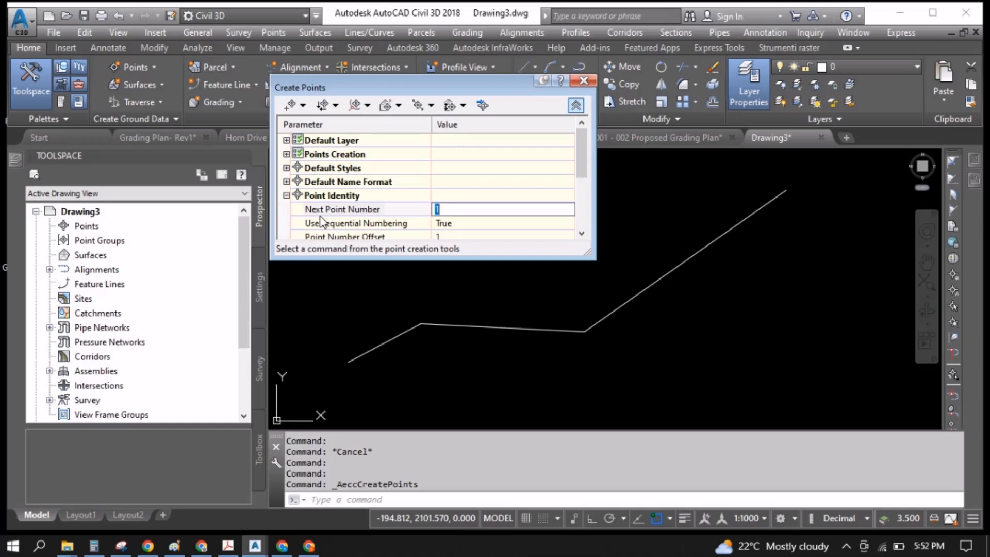
type("10")
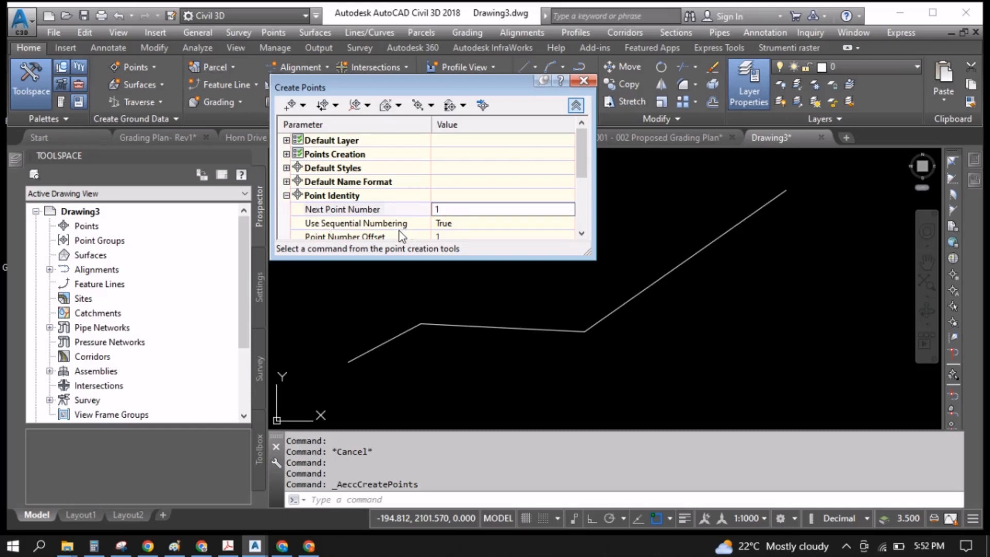
mouse_move(364, 303)
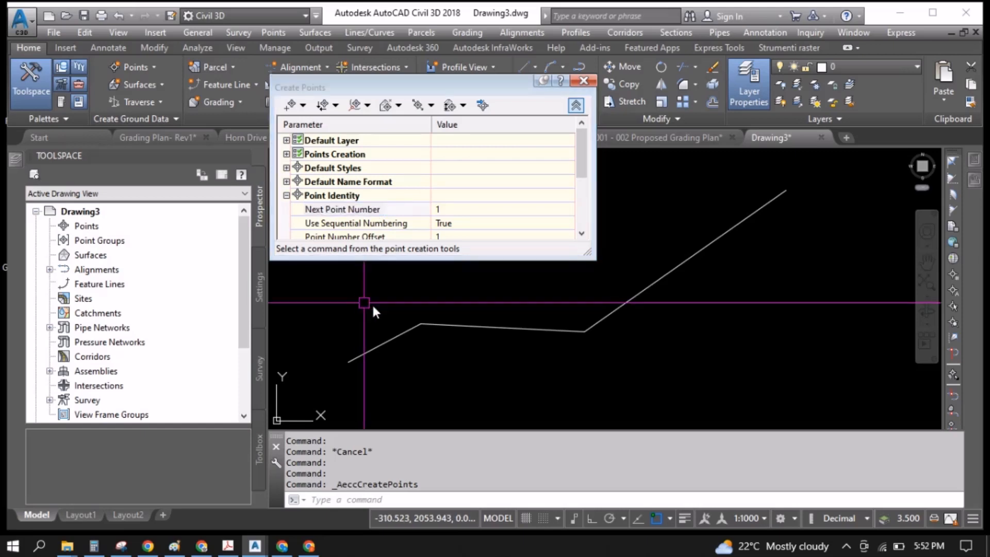
Browse the Create Points dropdowns and choose Miscellaneous > Manual to place points by hand
left_click(303, 106)
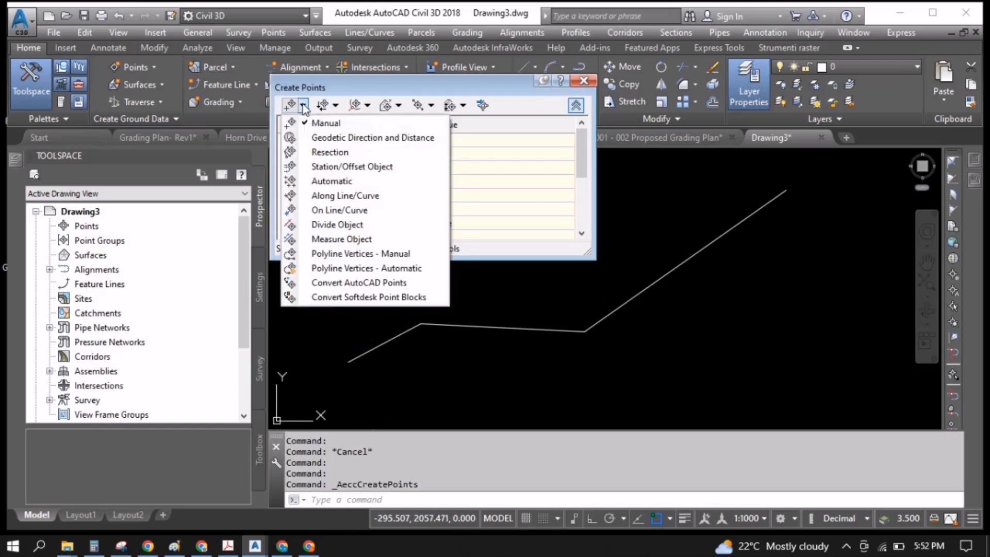
mouse_move(325, 123)
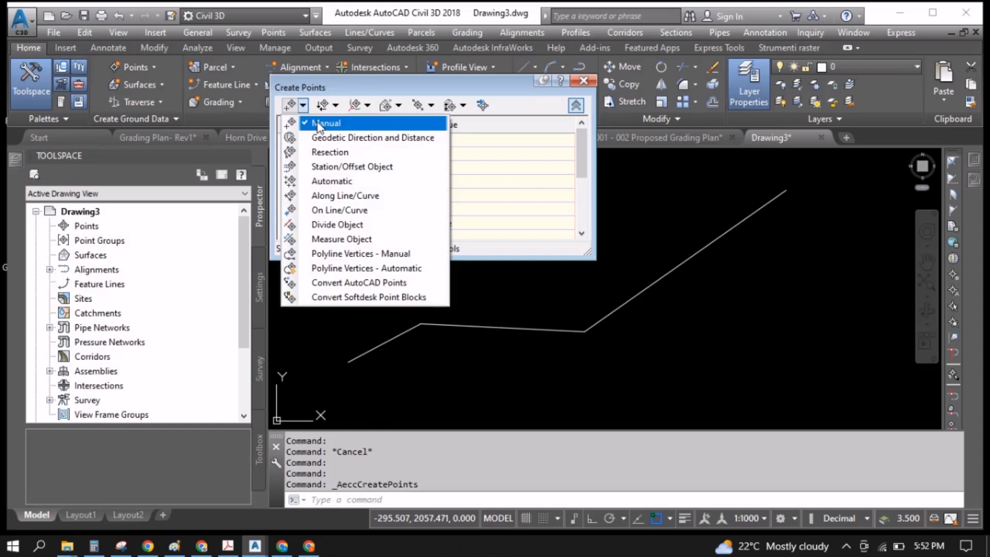
mouse_move(360, 254)
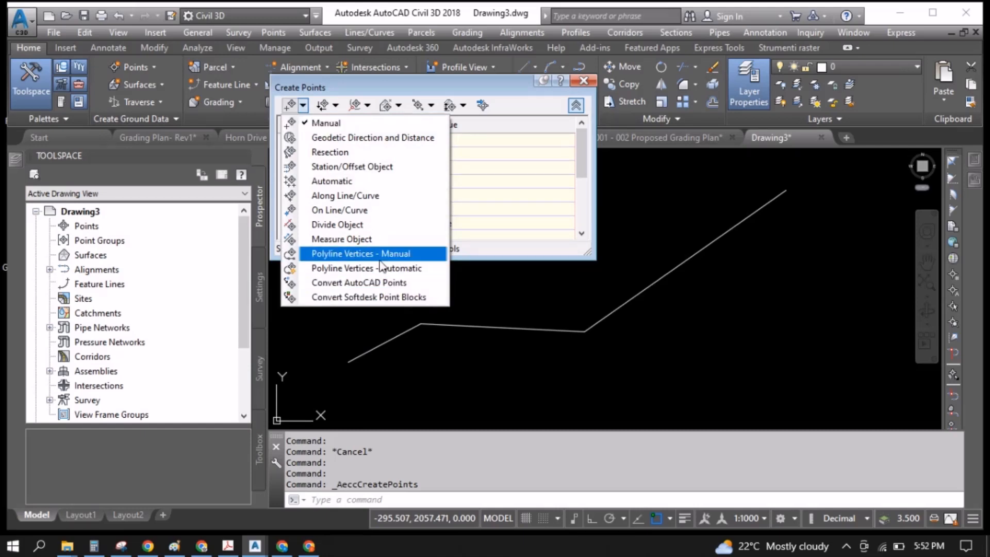
mouse_move(365, 268)
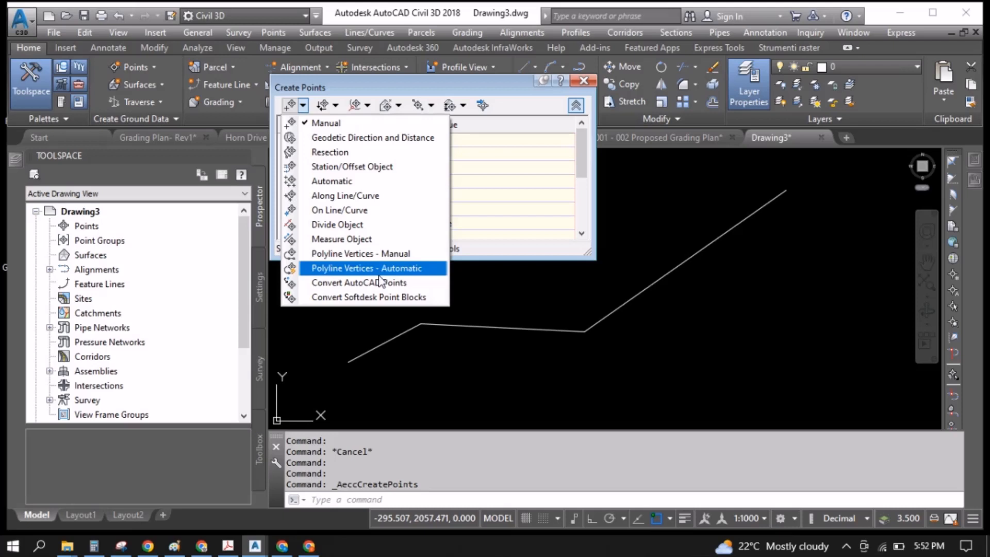
mouse_move(344, 114)
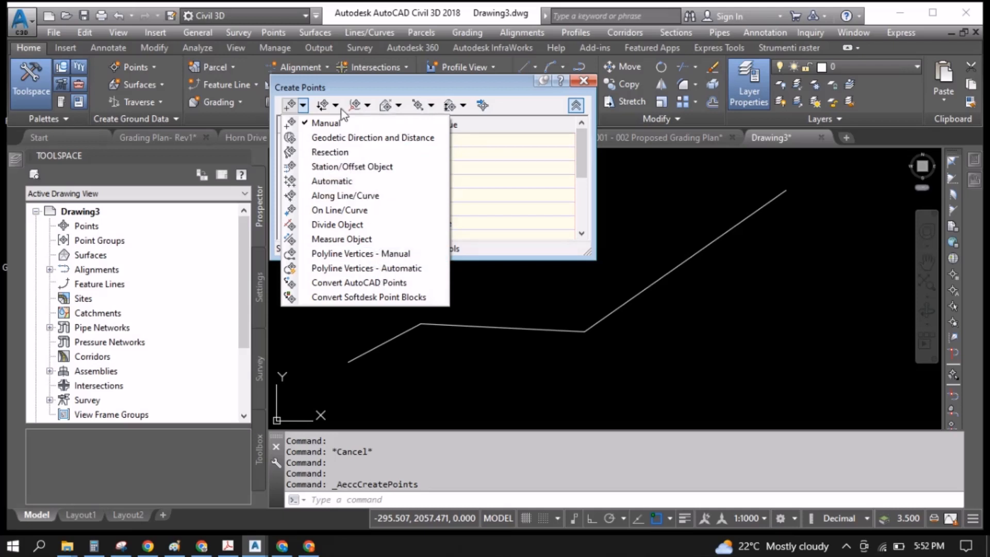
left_click(368, 105)
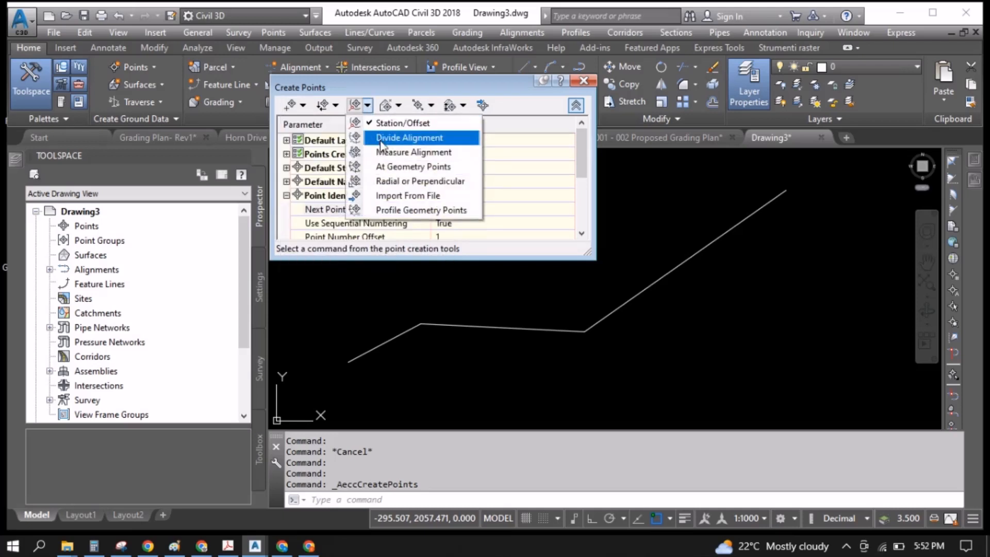
mouse_move(403, 122)
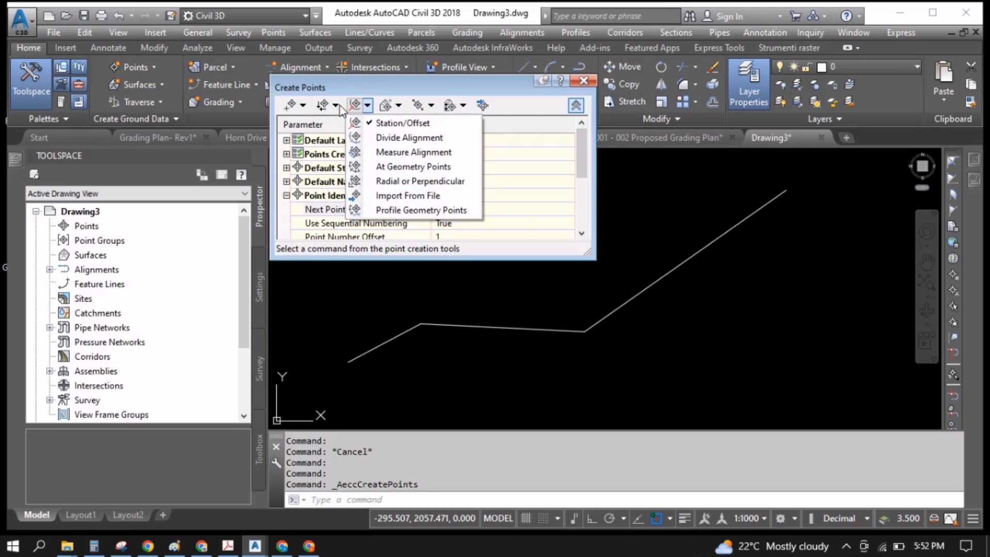
left_click(301, 105)
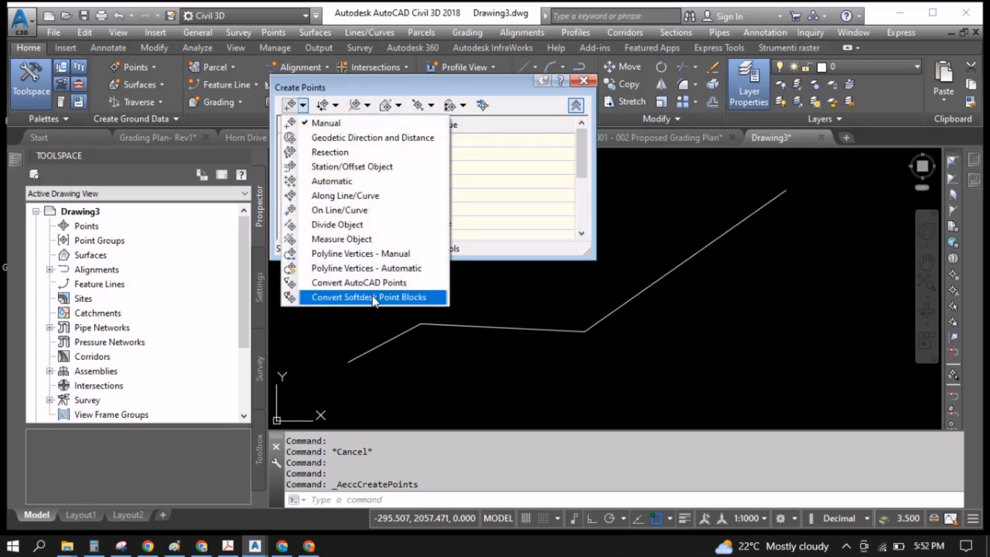
mouse_move(347, 123)
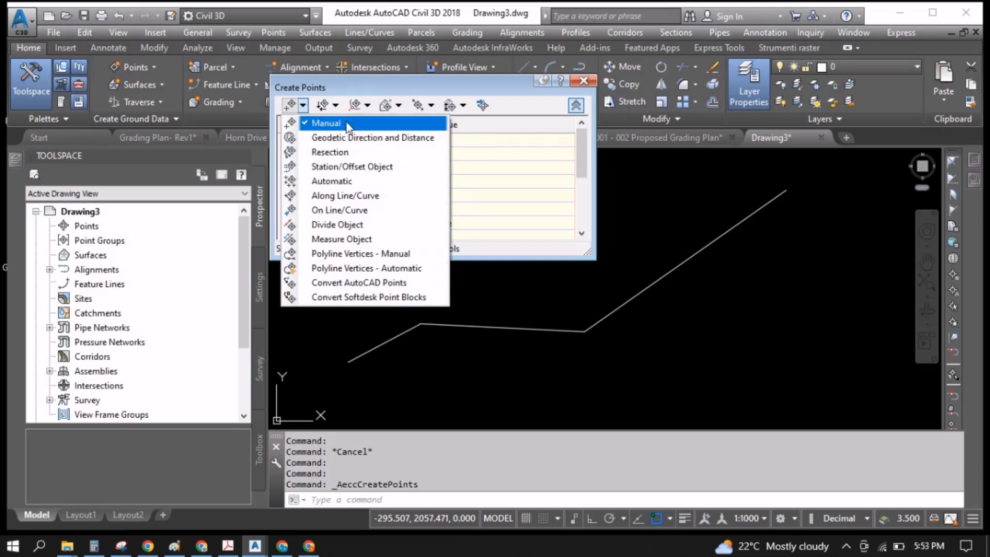
left_click(327, 123)
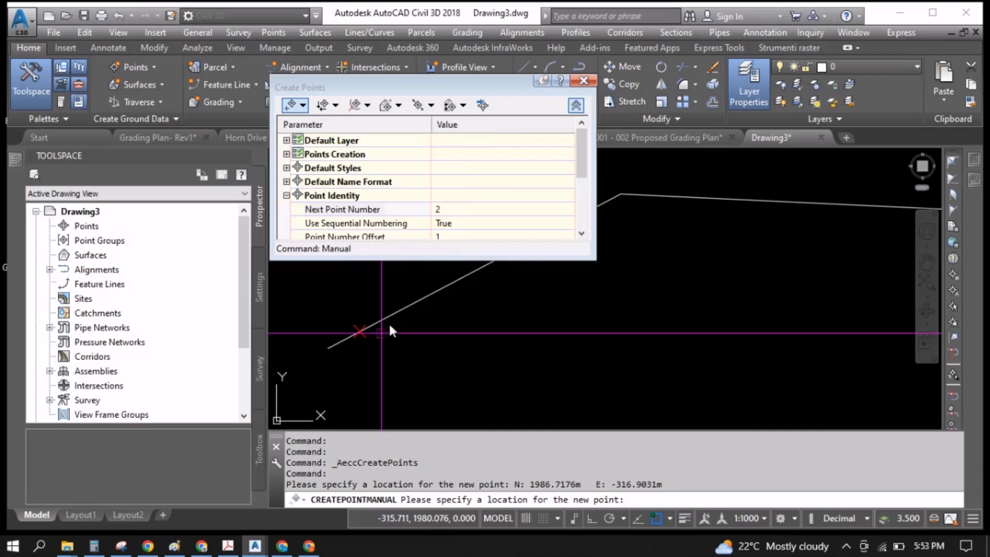
Place the remaining COGO points at polyline vertices and select the point at the bend
left_click(582, 315)
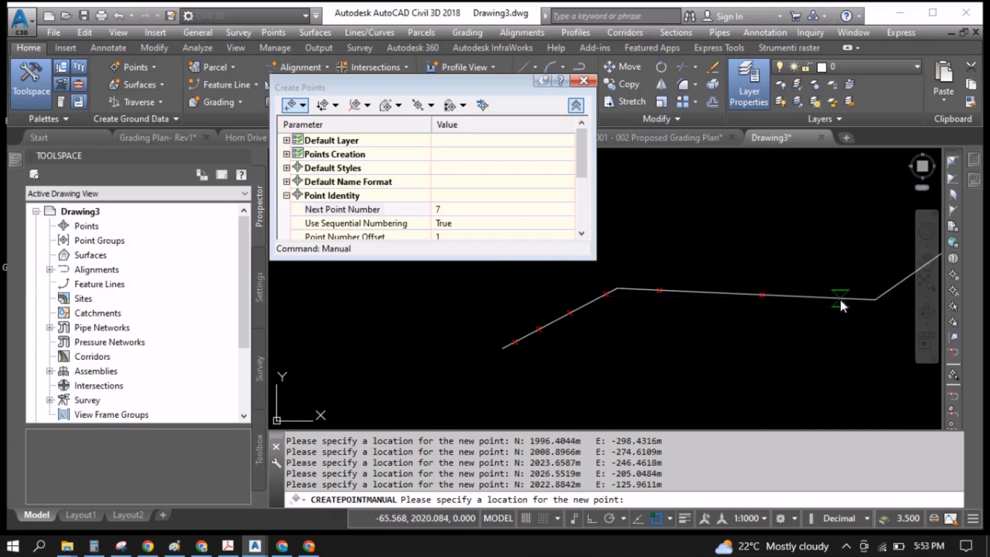
left_click(640, 301)
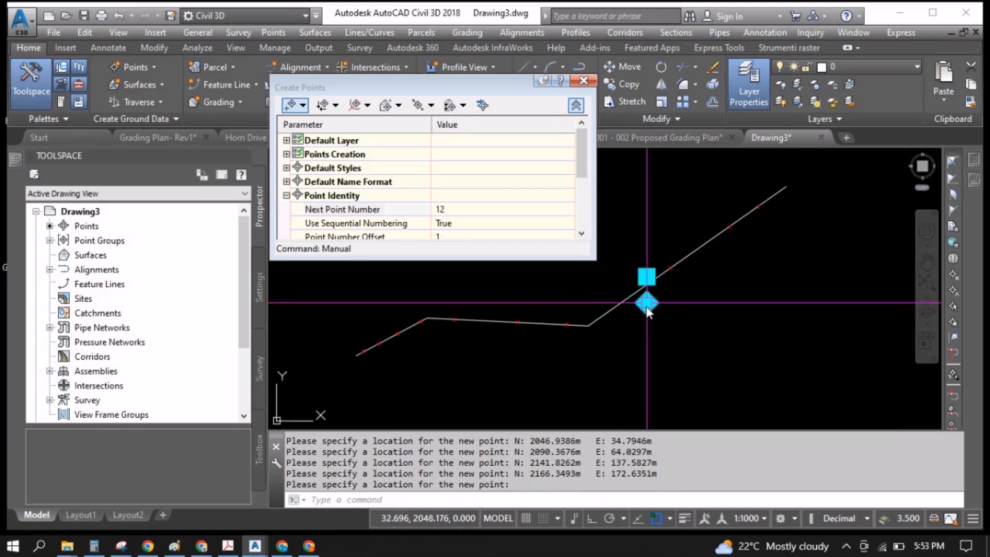
left_click(647, 304)
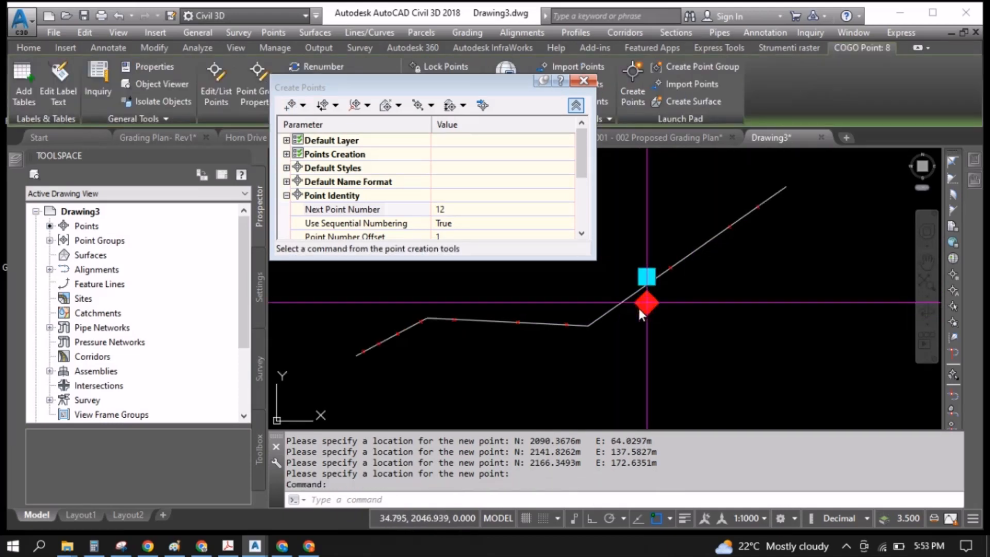
Set the All Points group label style to Point Number Only via Point Group Properties
right_click(643, 314)
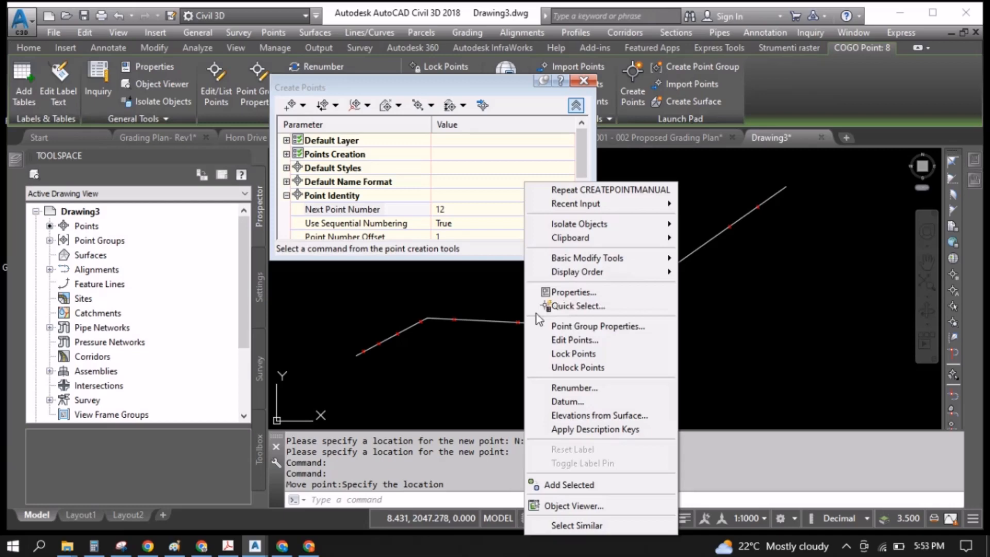
mouse_move(598, 327)
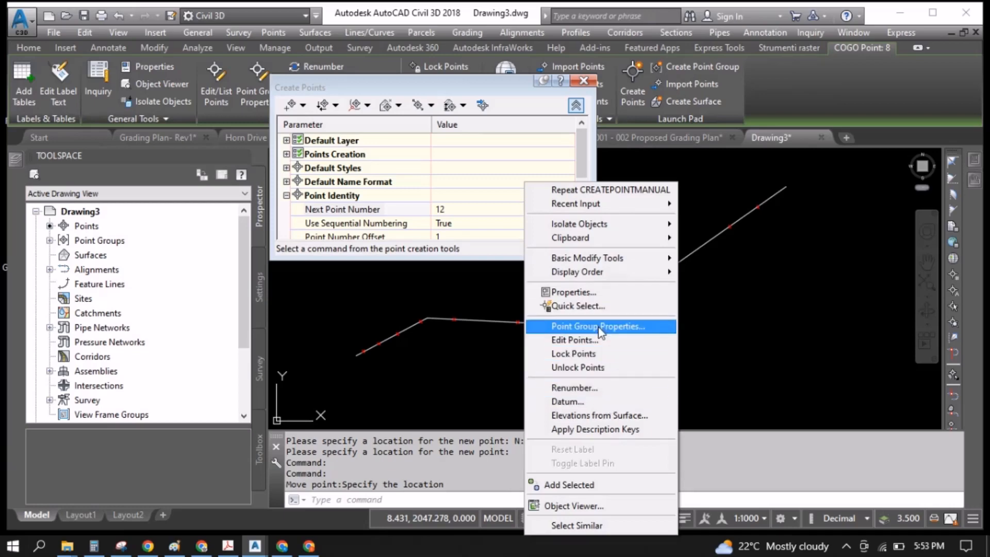
left_click(597, 326)
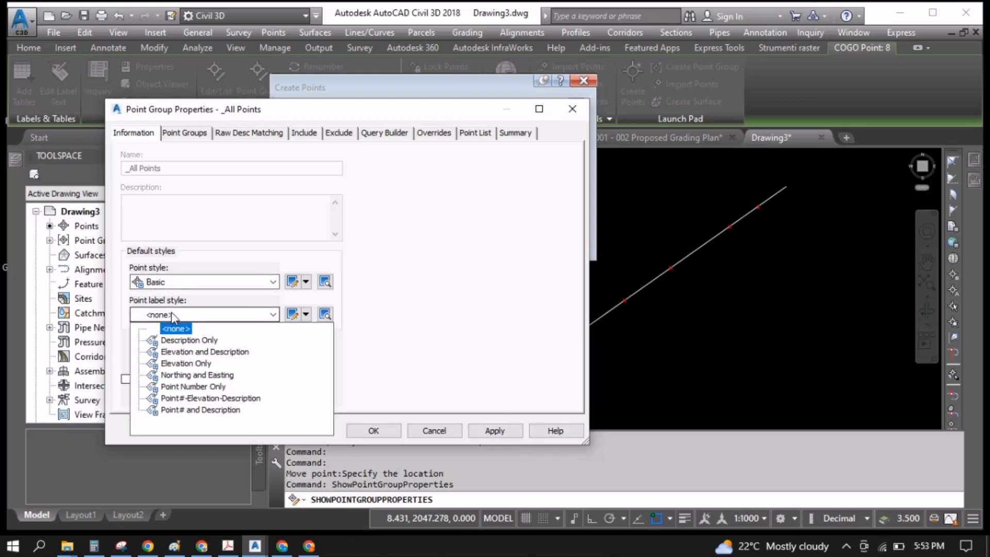
mouse_move(185, 341)
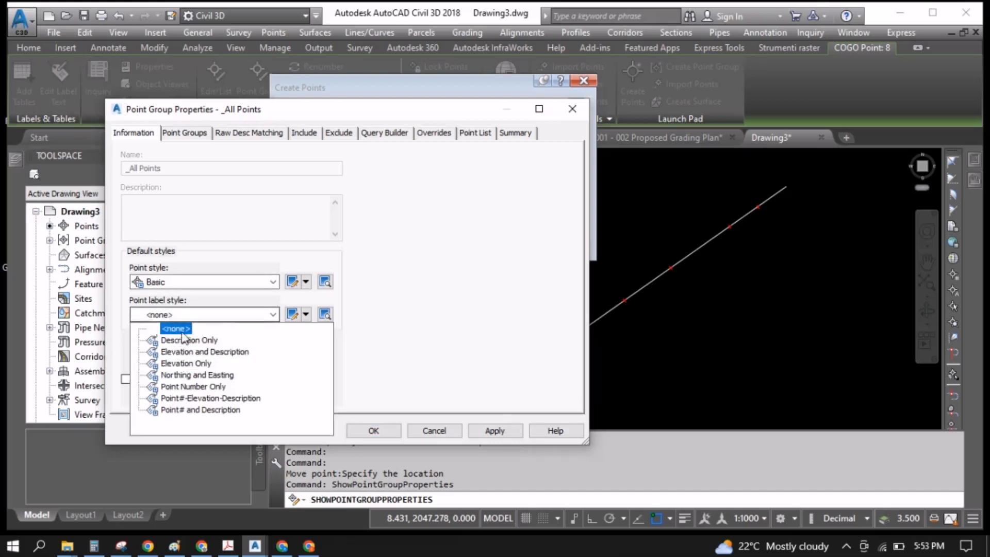
left_click(193, 387)
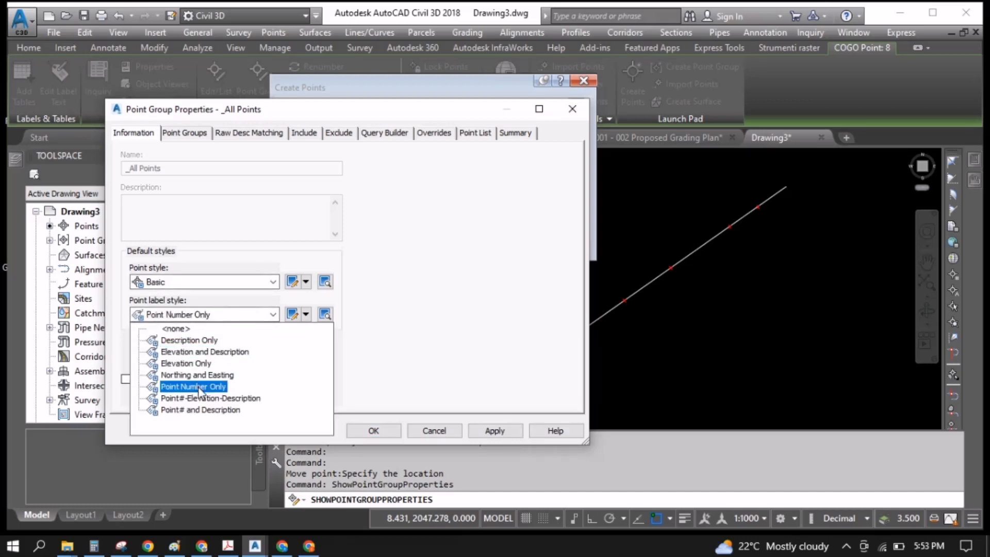
left_click(194, 386)
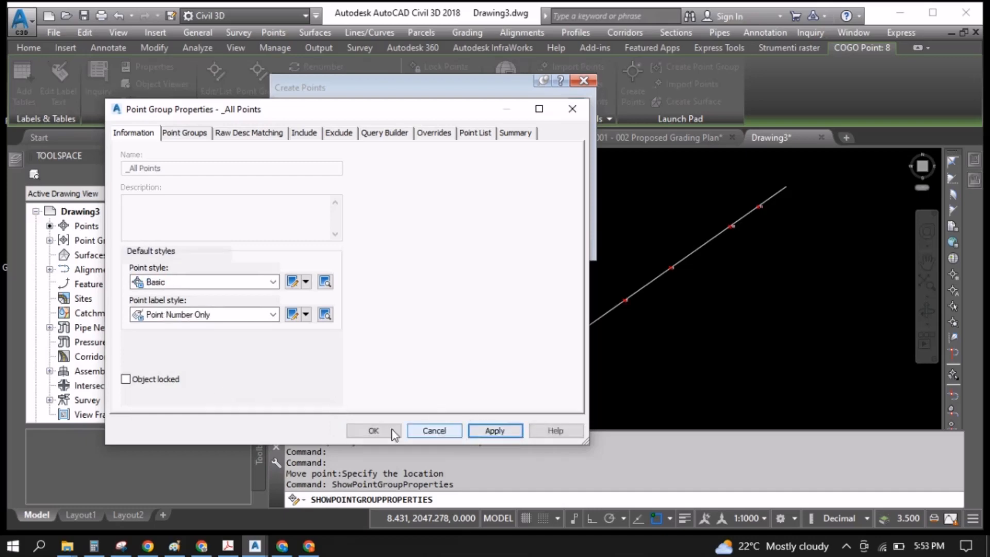
left_click(374, 430)
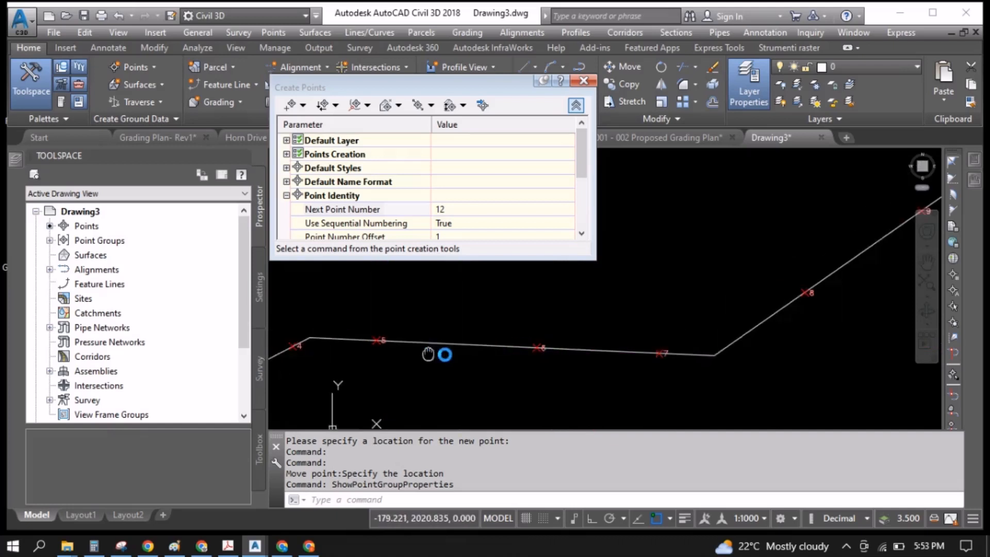
Start the Circle command (C) around the bend and cancel the accidental point stretch
type("c")
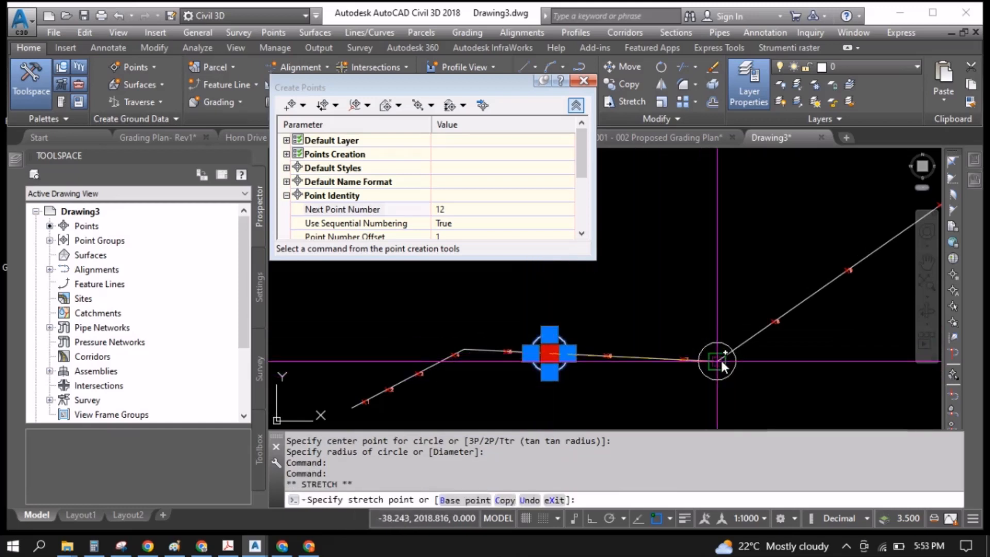
key("Escape")
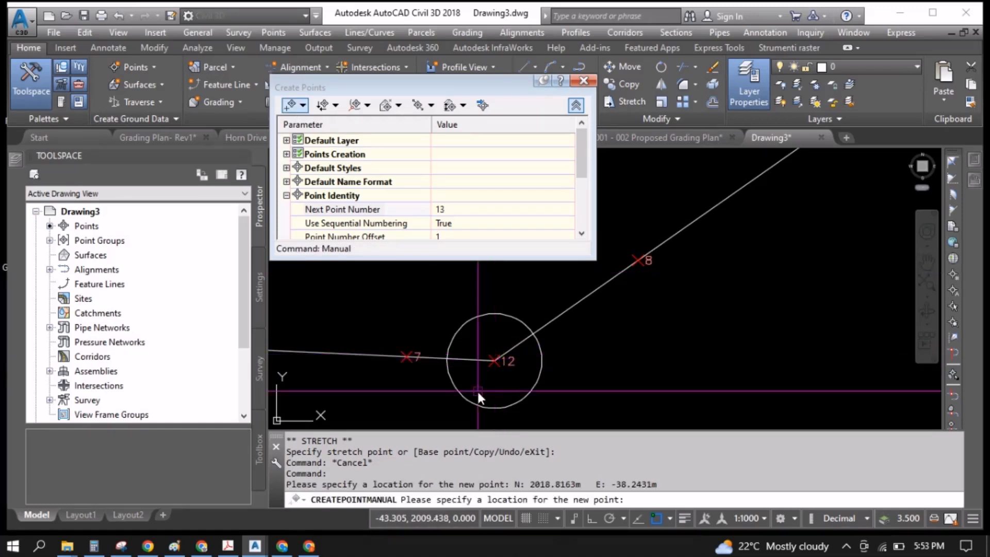
End manual point placement, leaving new point 12 at the circled bend
key("Escape")
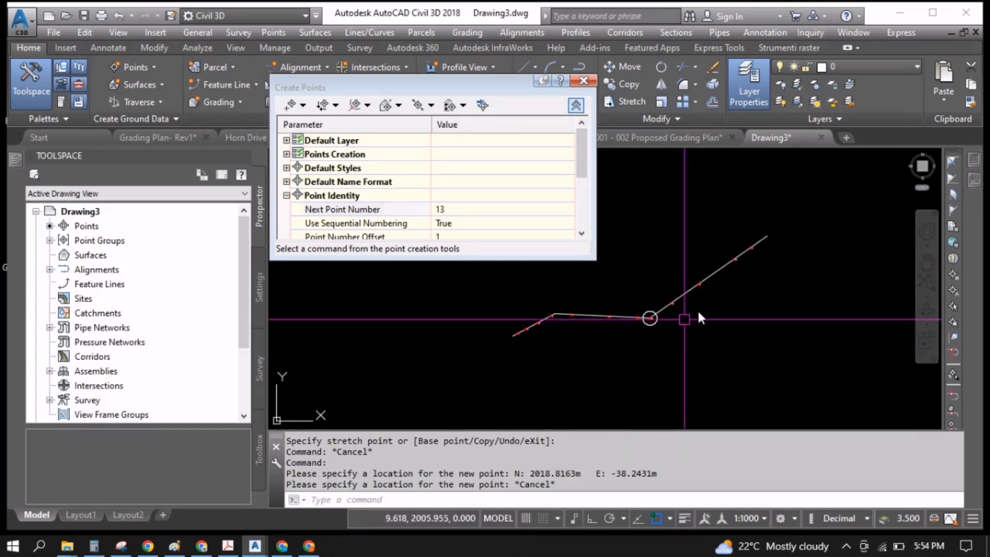
mouse_move(739, 283)
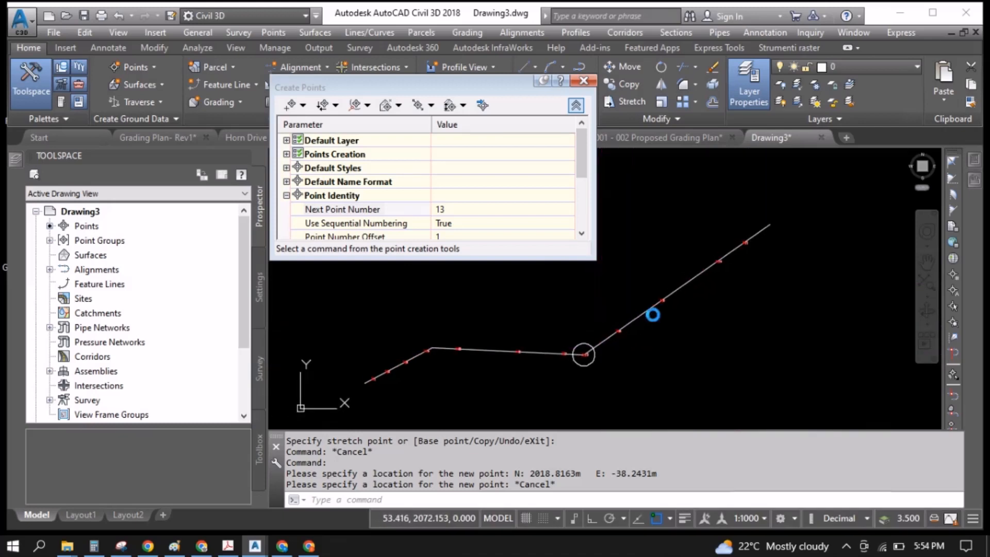
mouse_move(603, 363)
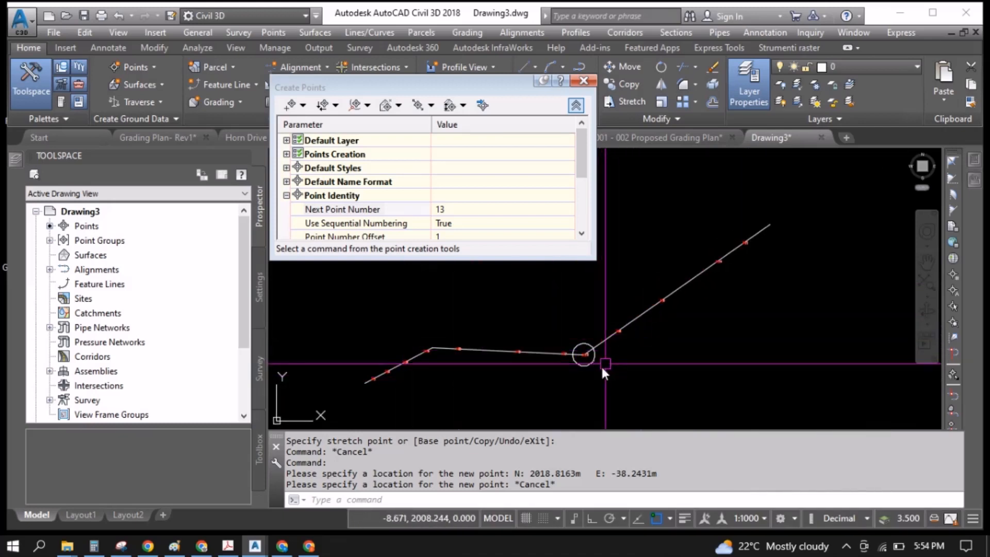
mouse_move(122, 249)
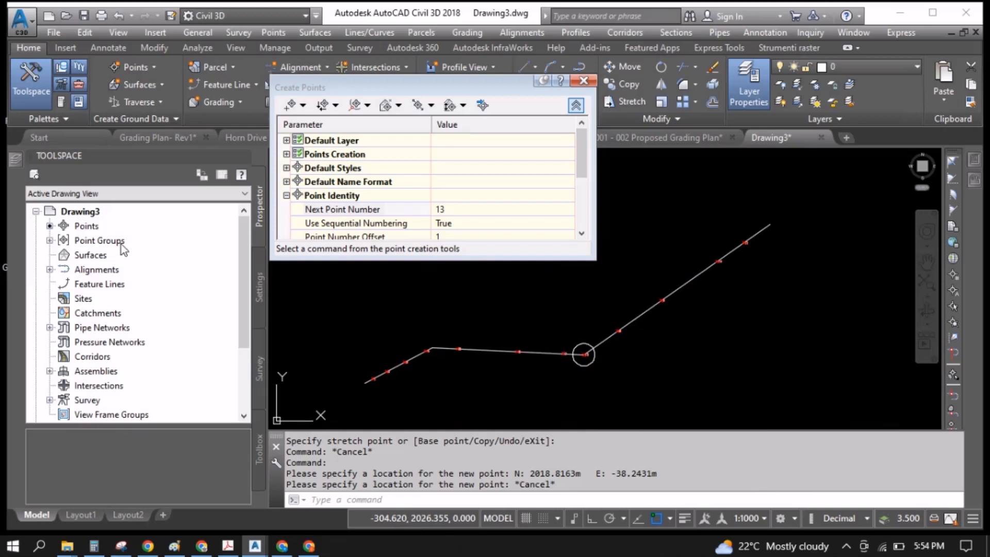
mouse_move(92, 236)
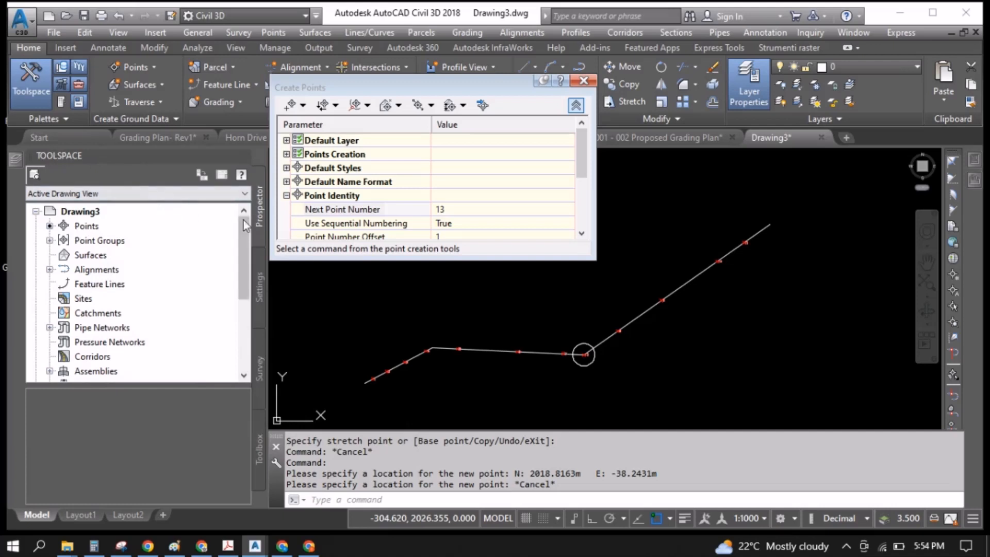
mouse_move(183, 220)
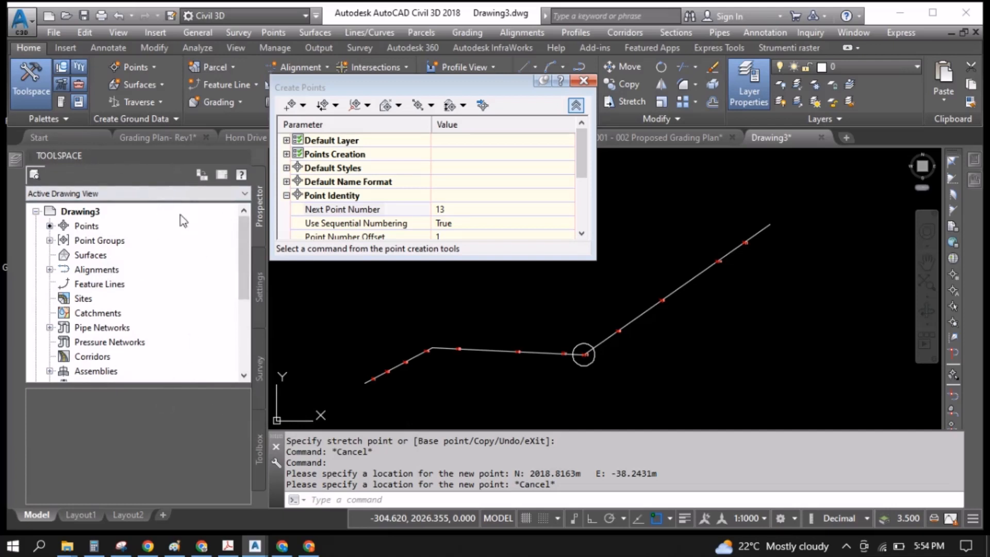
mouse_move(29, 92)
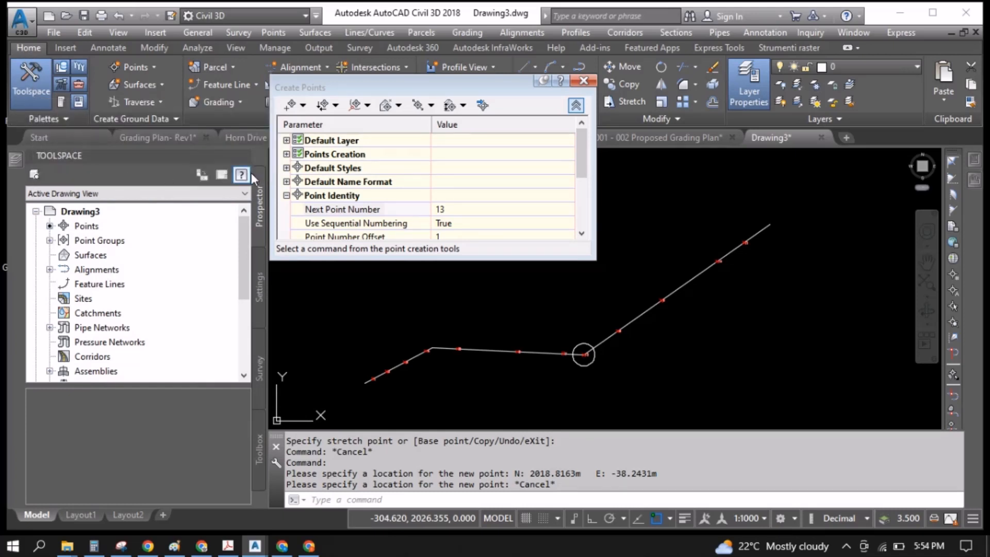
mouse_move(83, 230)
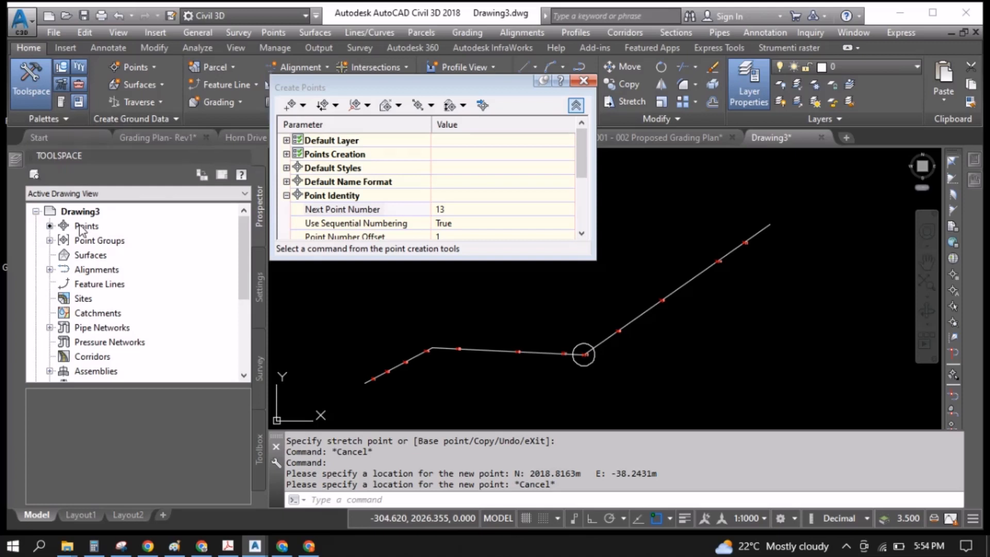
List all twelve points with eastings and northings from Prospector's Points node and zoom to the new one
left_click(86, 225)
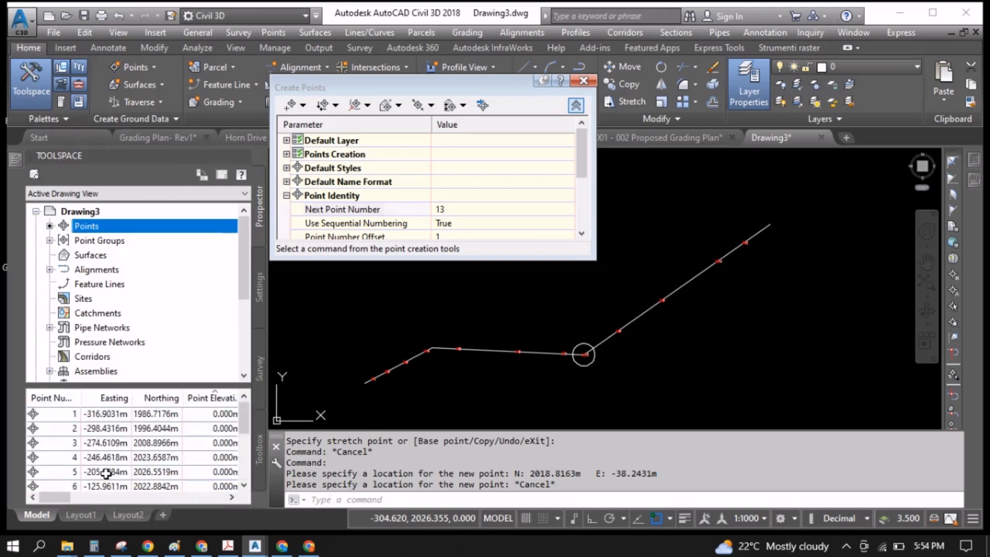
scroll("down", 3)
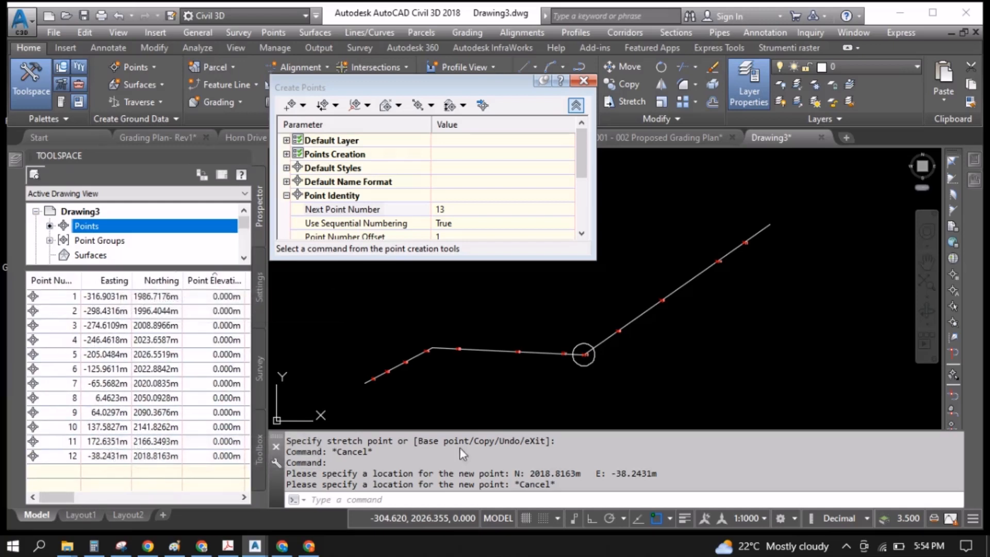
left_click(547, 354)
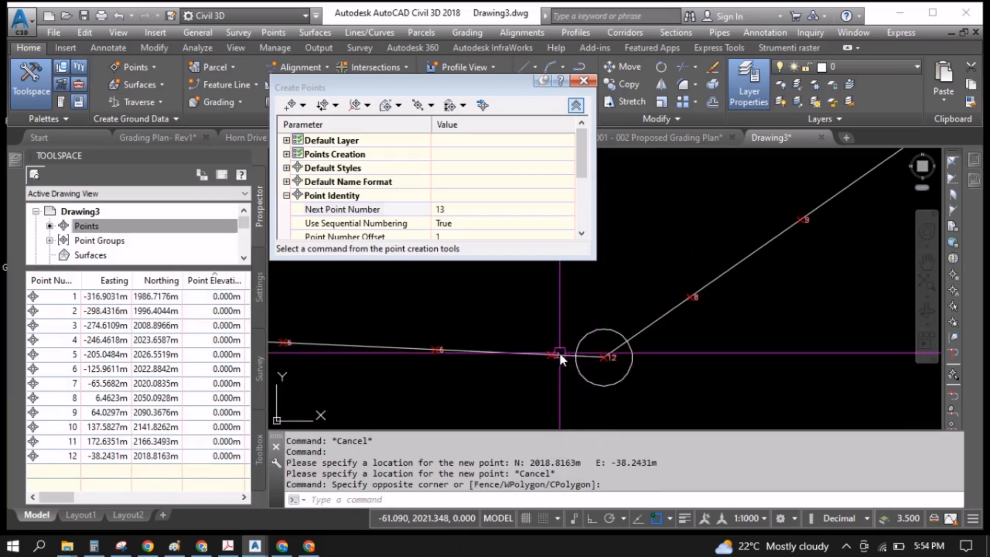
mouse_move(641, 347)
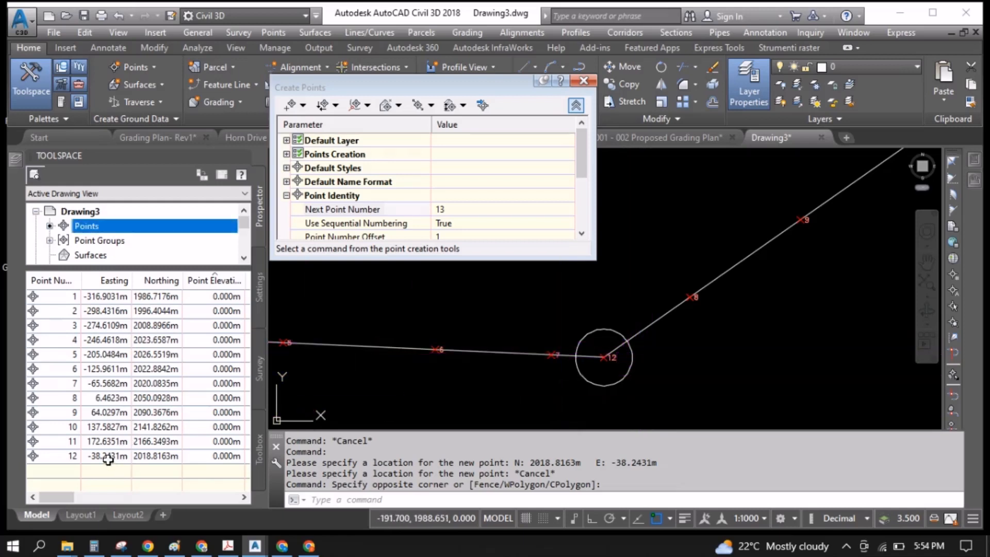
mouse_move(613, 360)
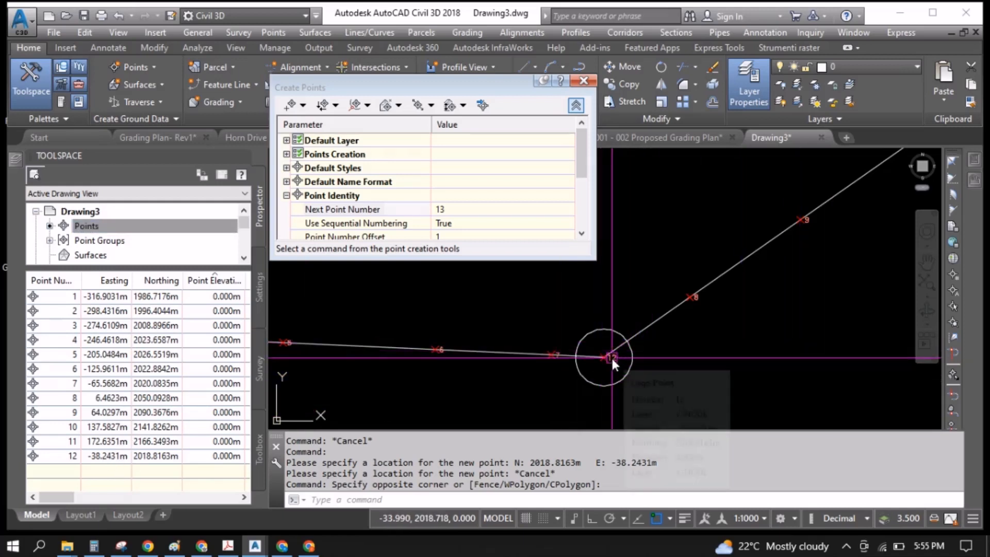
mouse_move(798, 268)
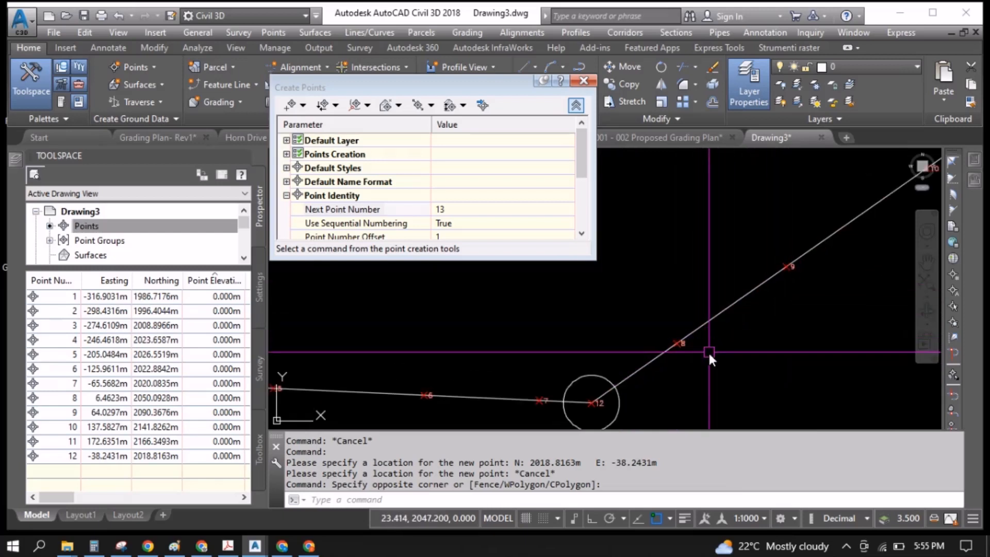
mouse_move(91, 376)
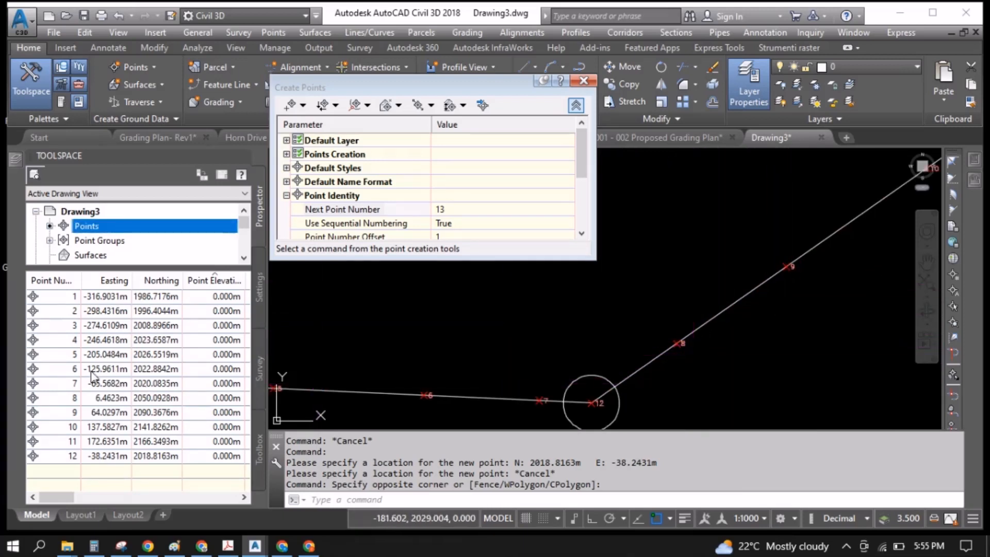
Select points 8 onwards in Prospector and renumber them with an additive factor of 20
left_click(105, 398)
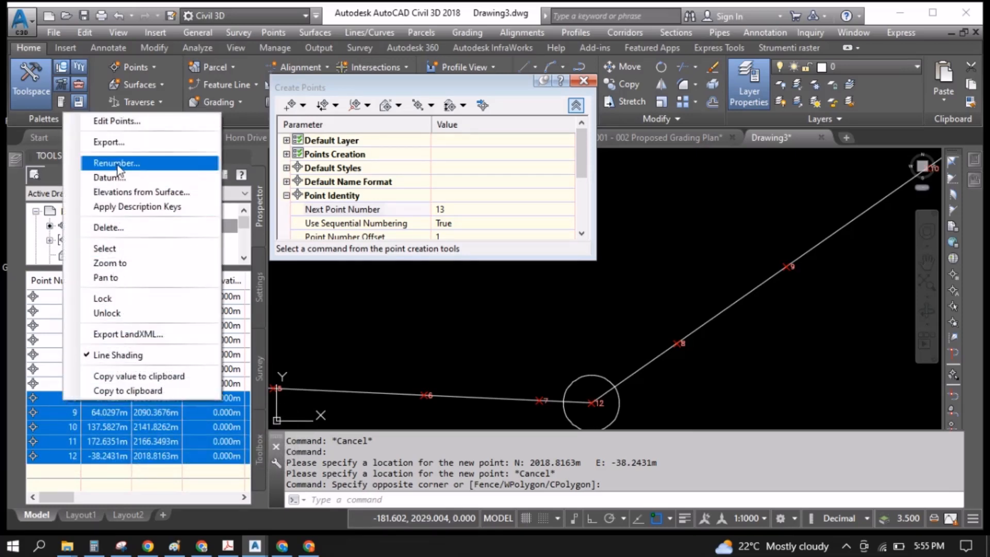
left_click(115, 162)
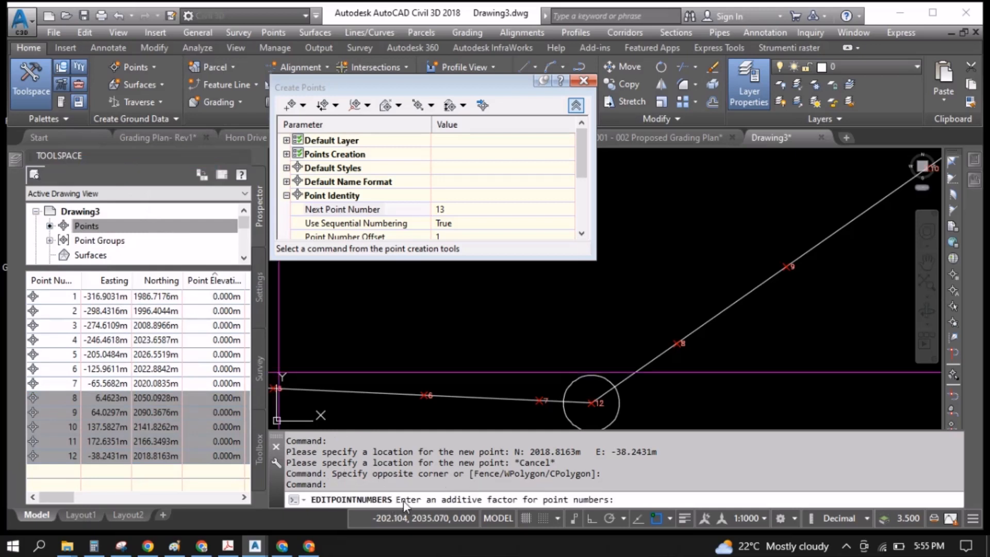
mouse_move(638, 508)
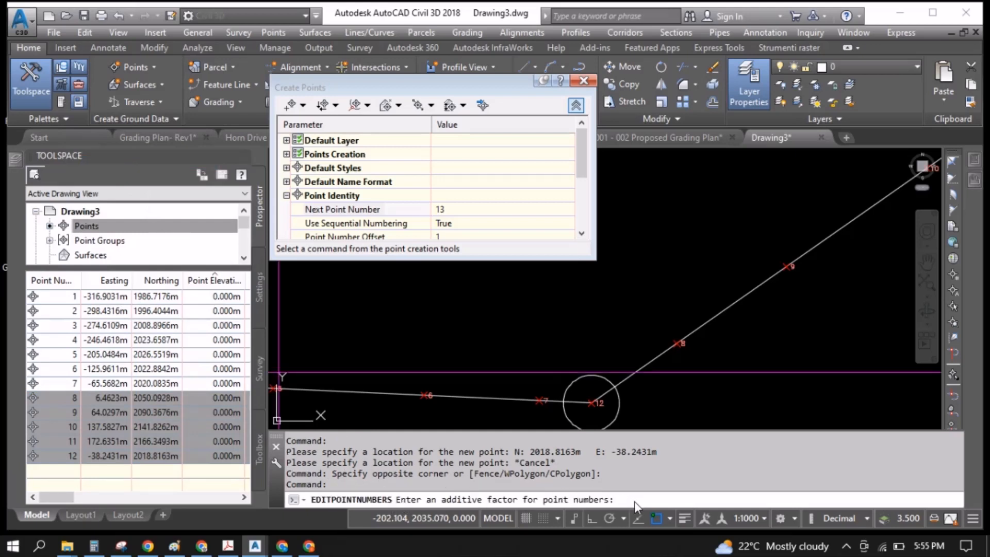
type("20")
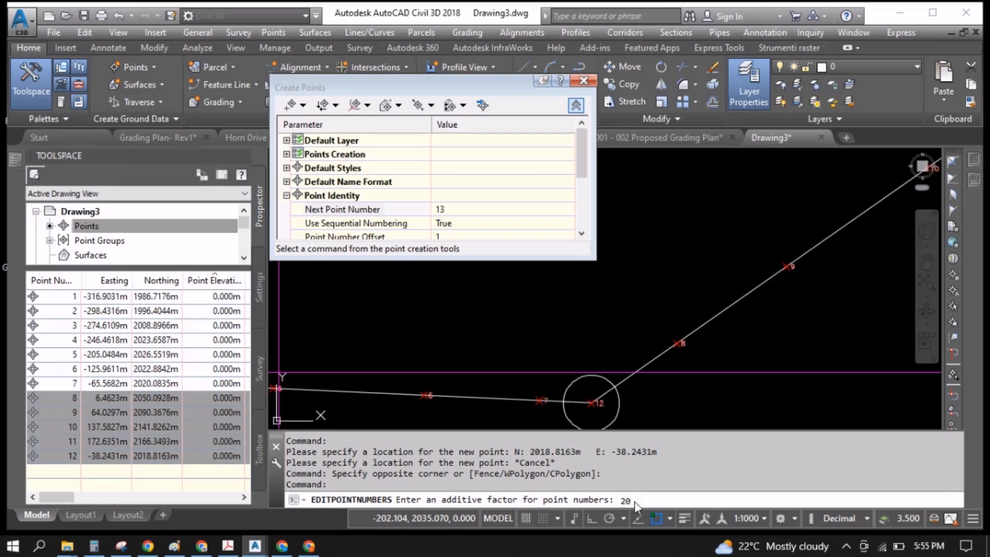
mouse_move(659, 401)
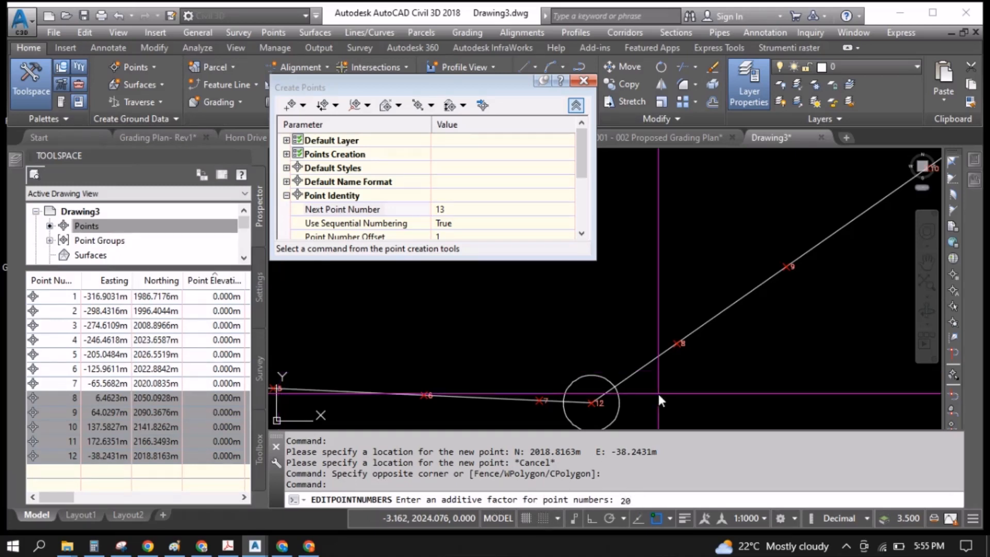
mouse_move(643, 502)
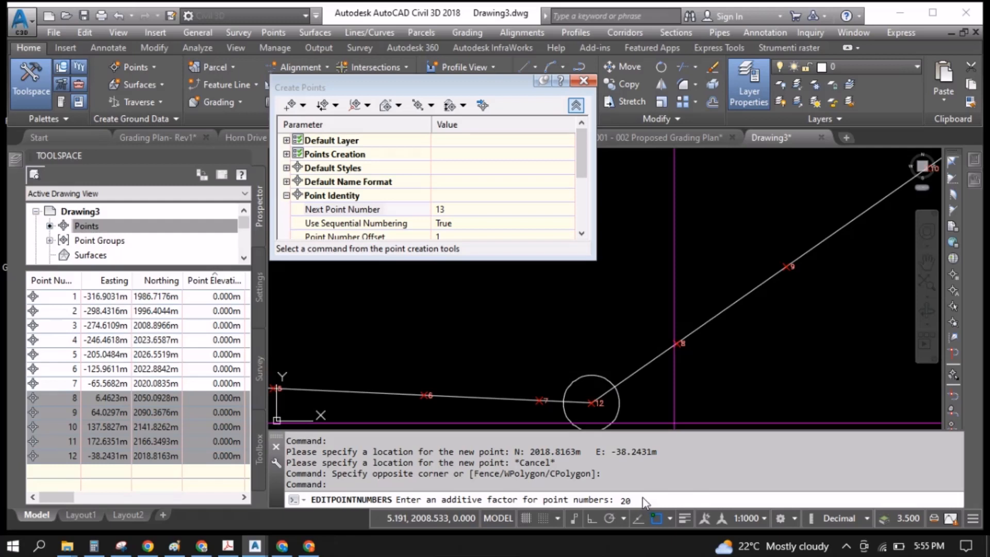
mouse_move(631, 503)
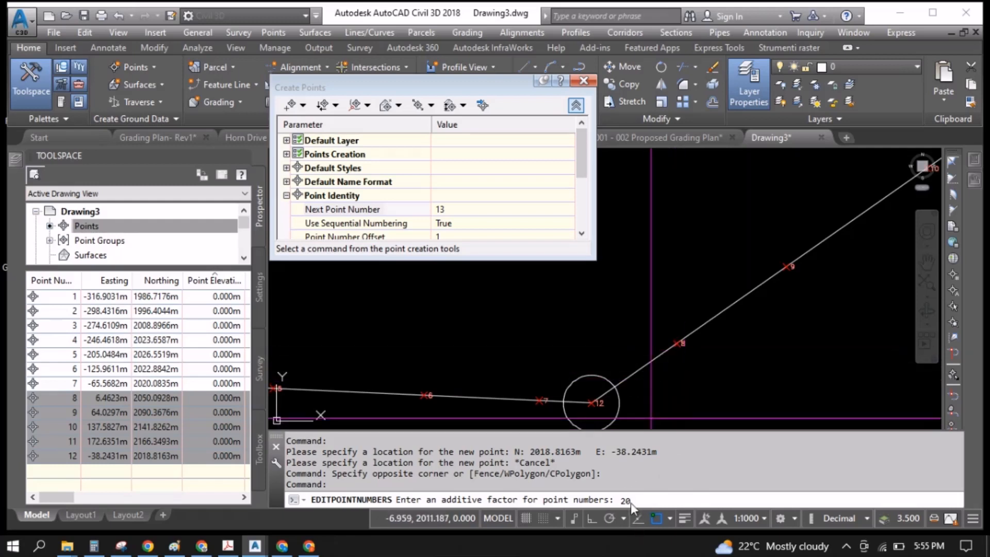
mouse_move(682, 359)
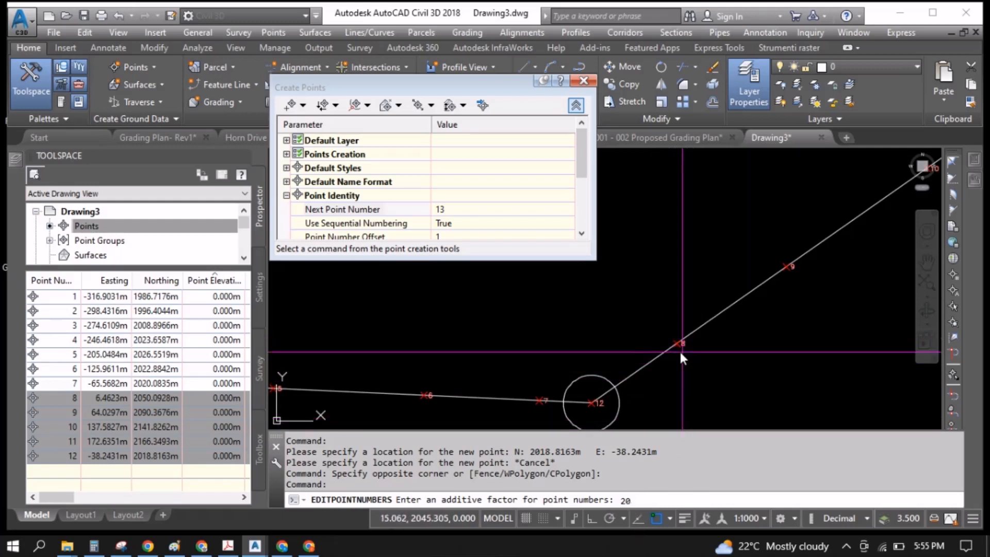
mouse_move(800, 297)
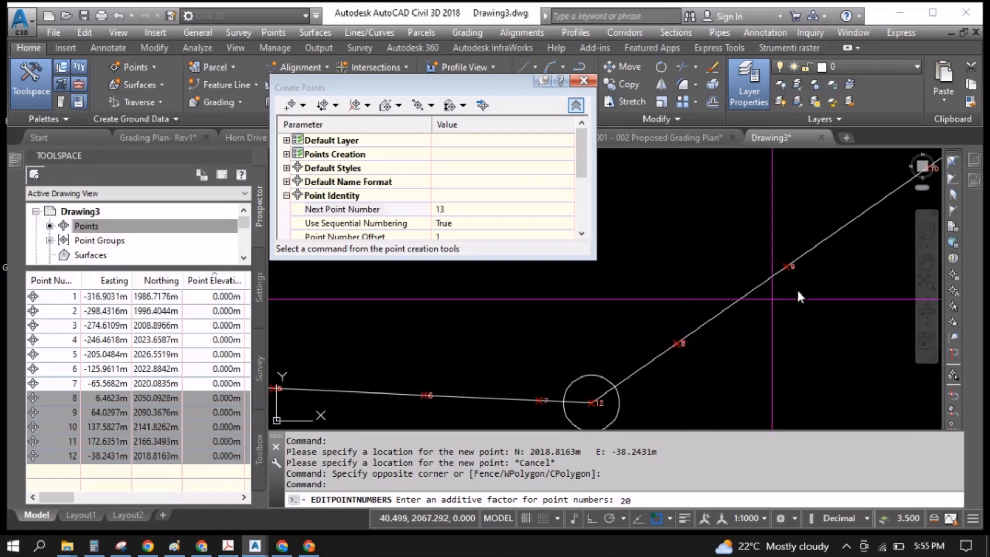
mouse_move(651, 499)
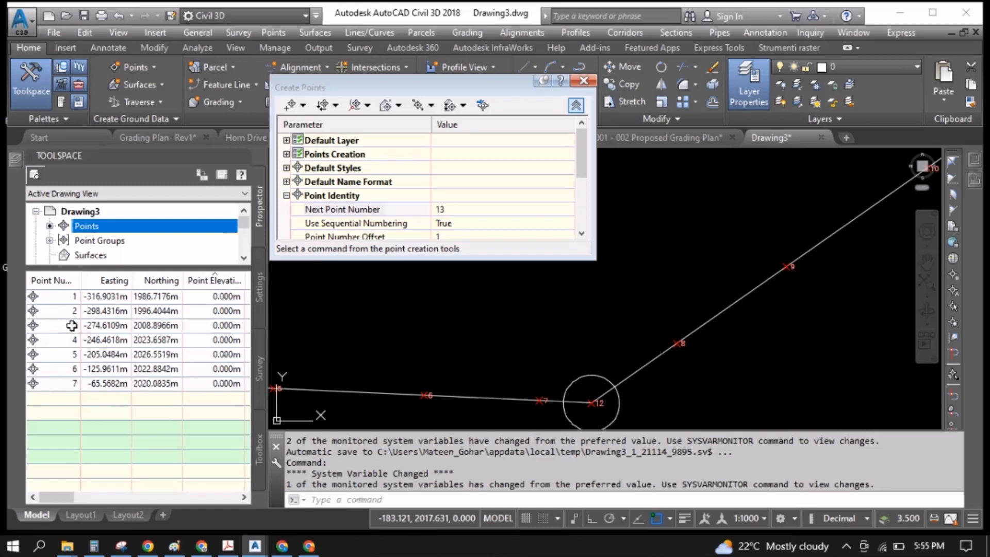
Refresh the Prospector point list and regenerate the drawing so points show as 28–32
right_click(87, 226)
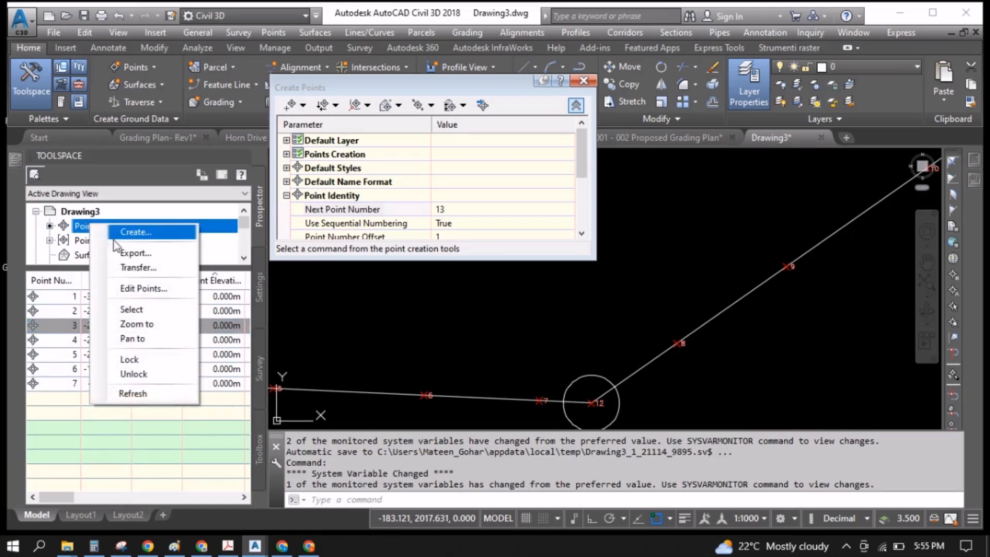
mouse_move(131, 310)
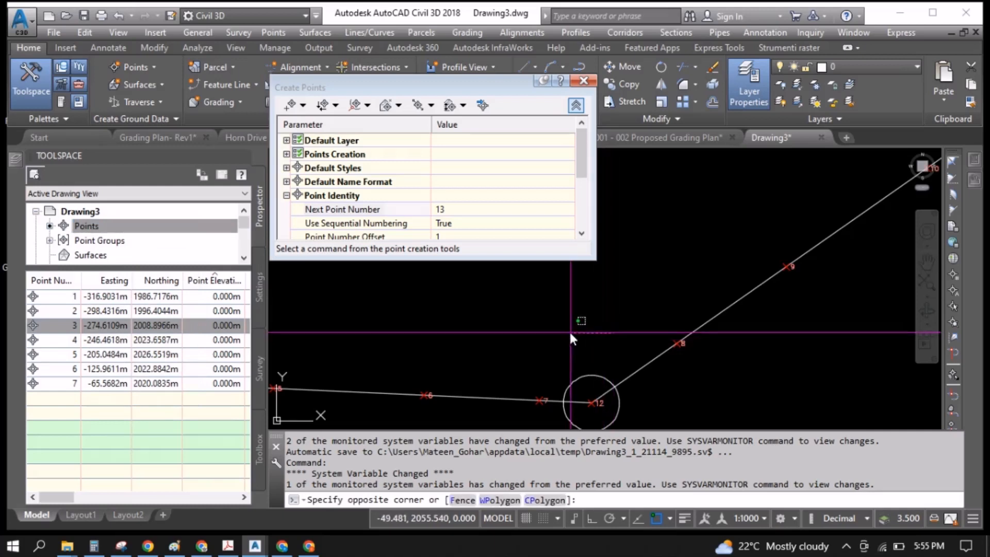
right_click(85, 226)
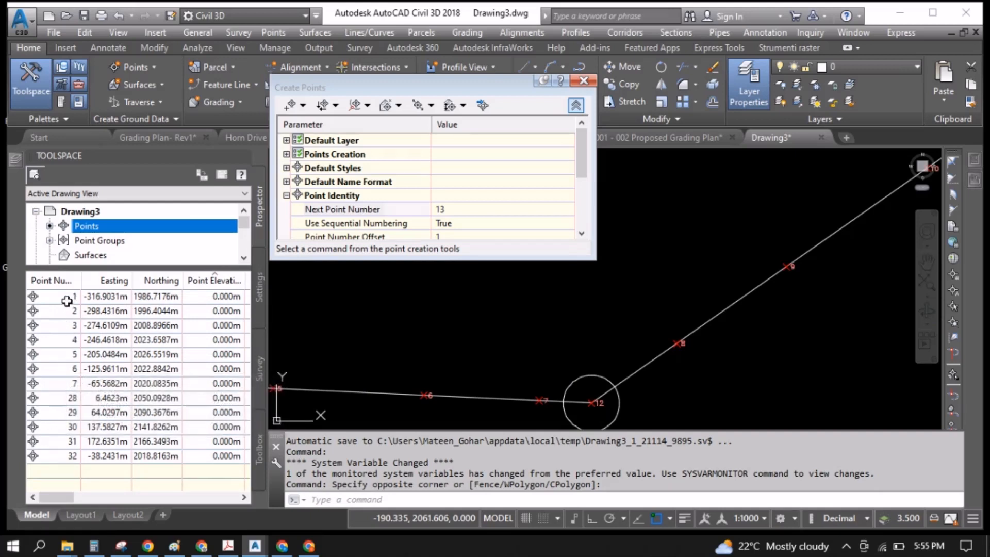
left_click(113, 384)
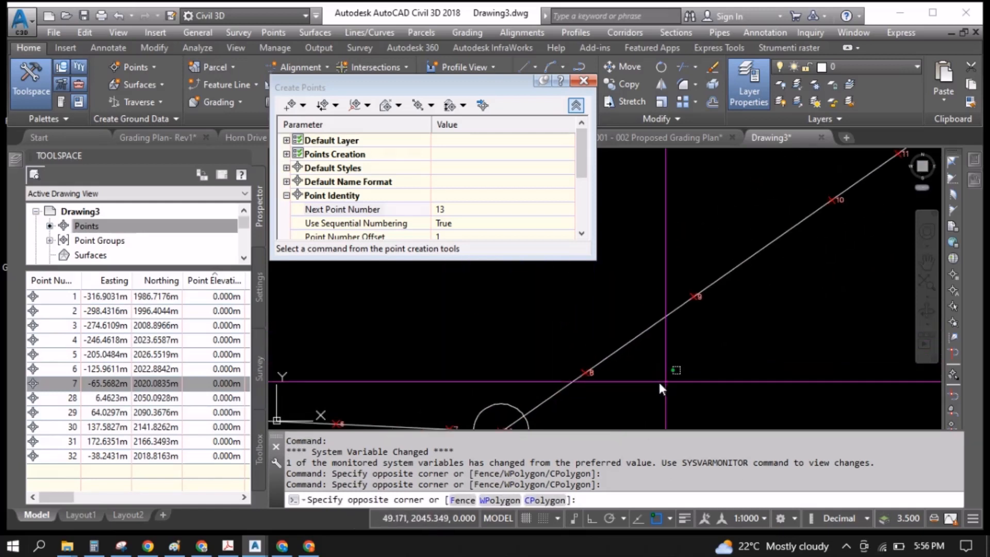
key("Escape")
type("RE")
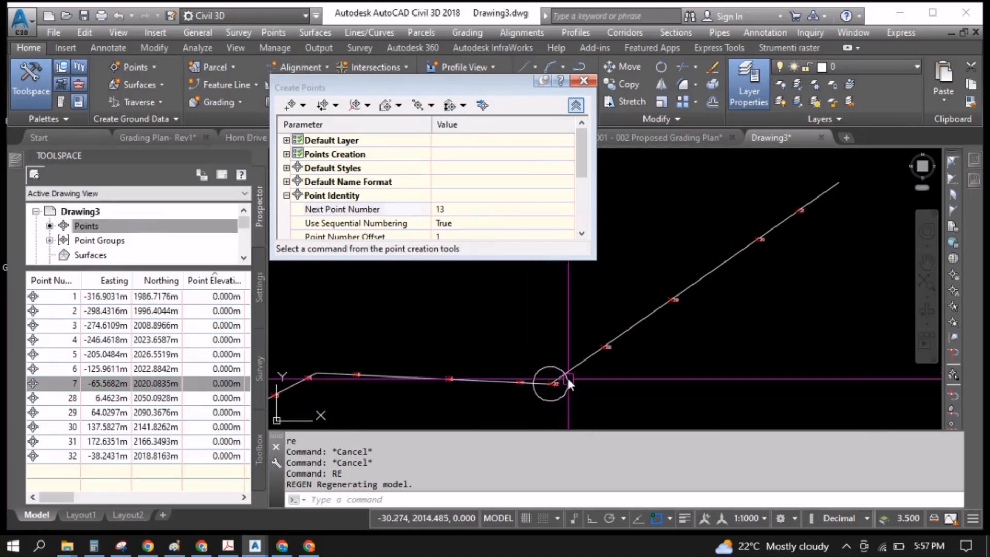
mouse_move(564, 390)
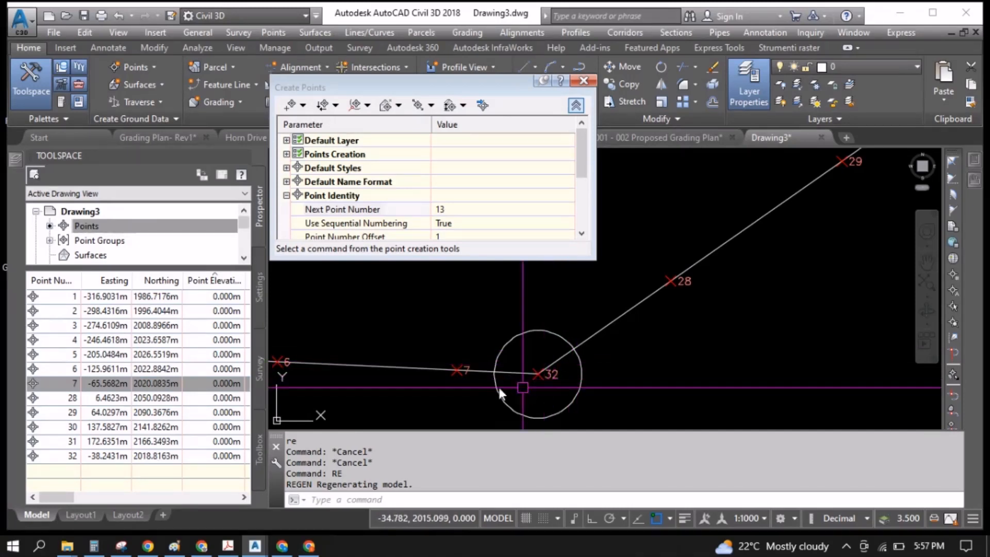
mouse_move(562, 389)
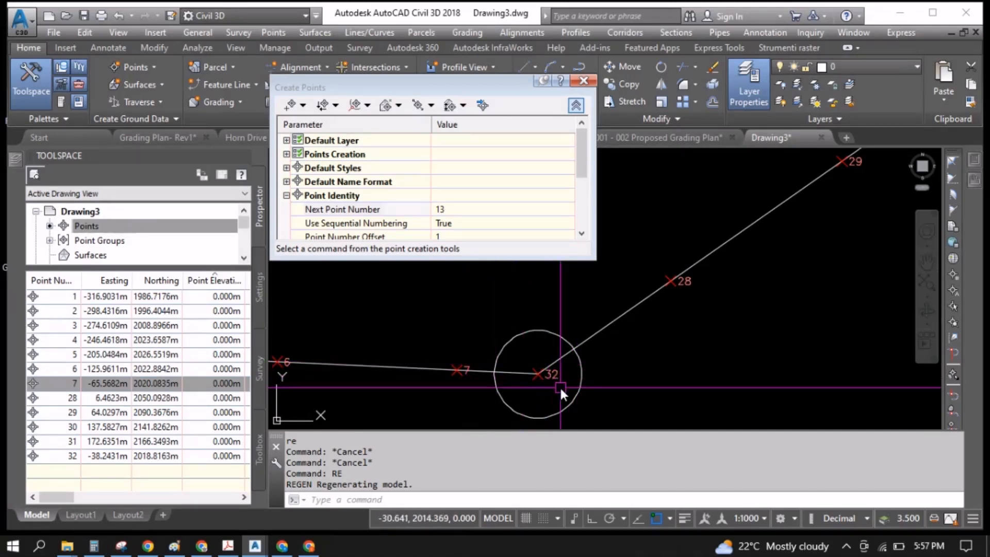
Renumber point 32 to 8 and refresh the Prospector point list
left_click(114, 384)
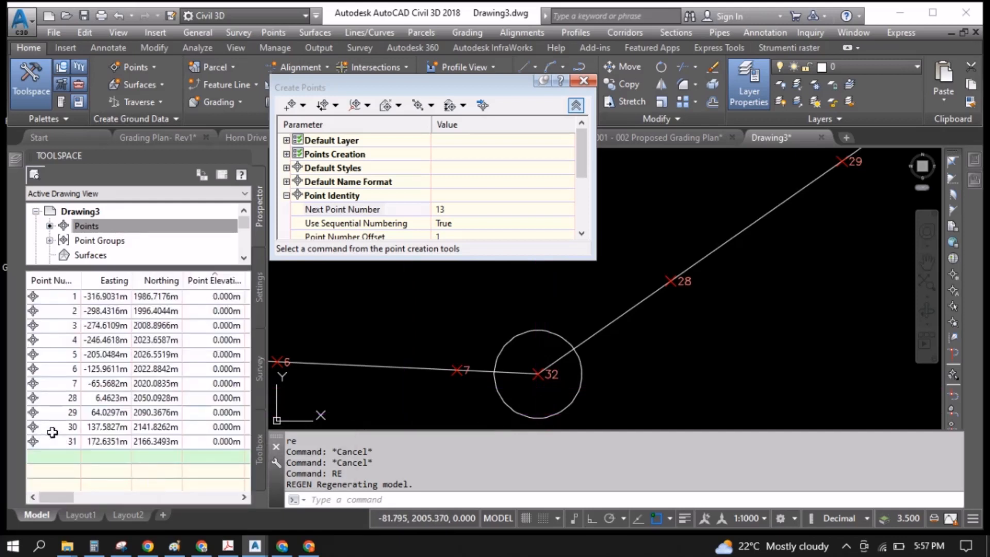
mouse_move(69, 335)
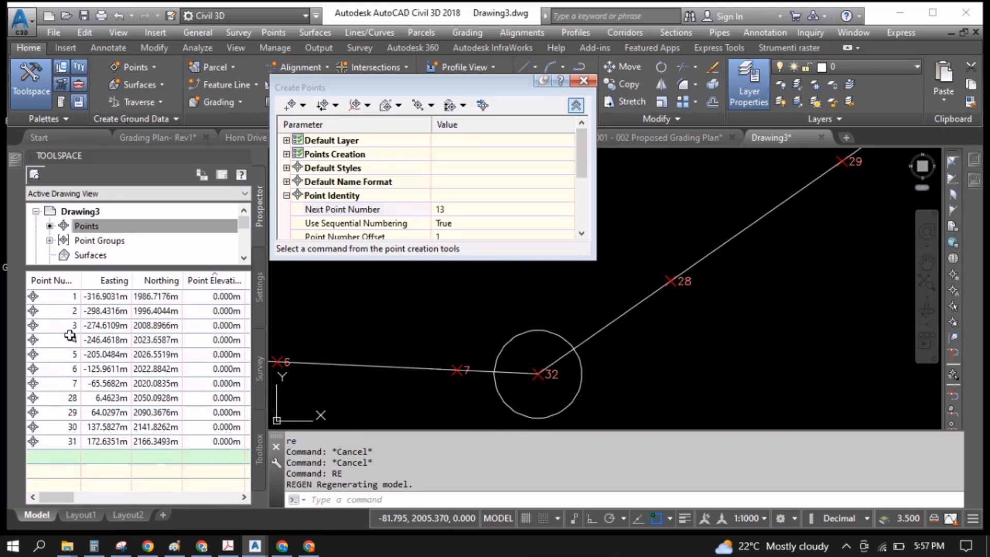
right_click(87, 226)
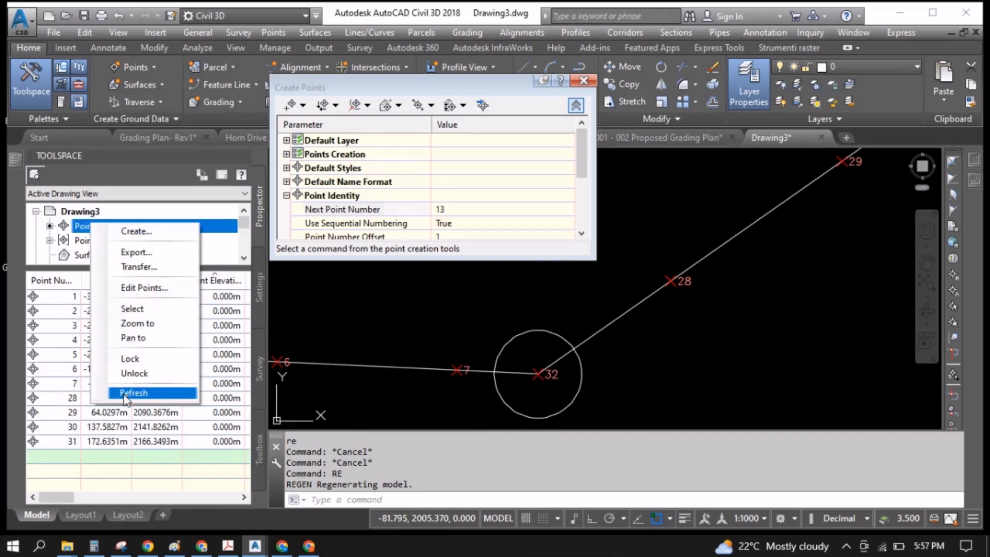
left_click(133, 393)
type("re")
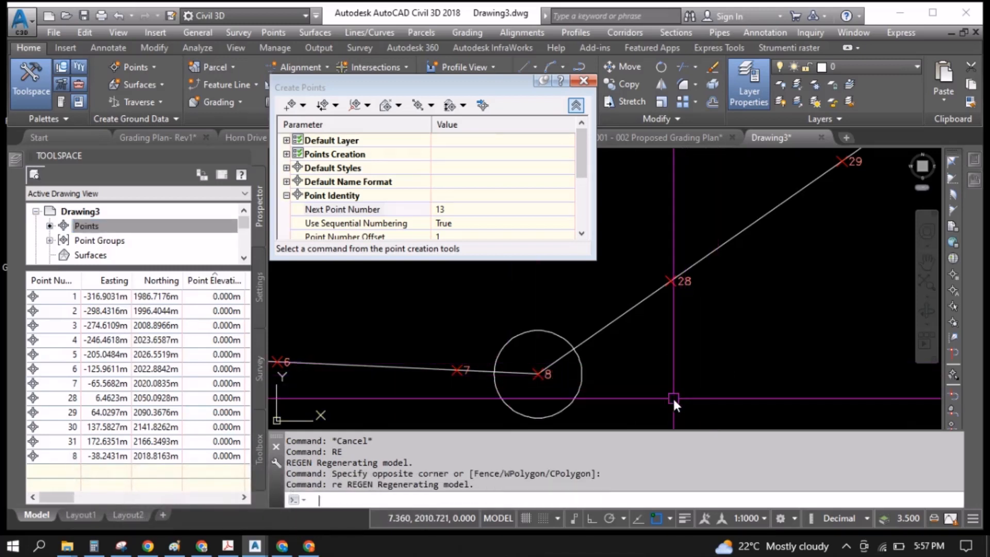
mouse_move(547, 372)
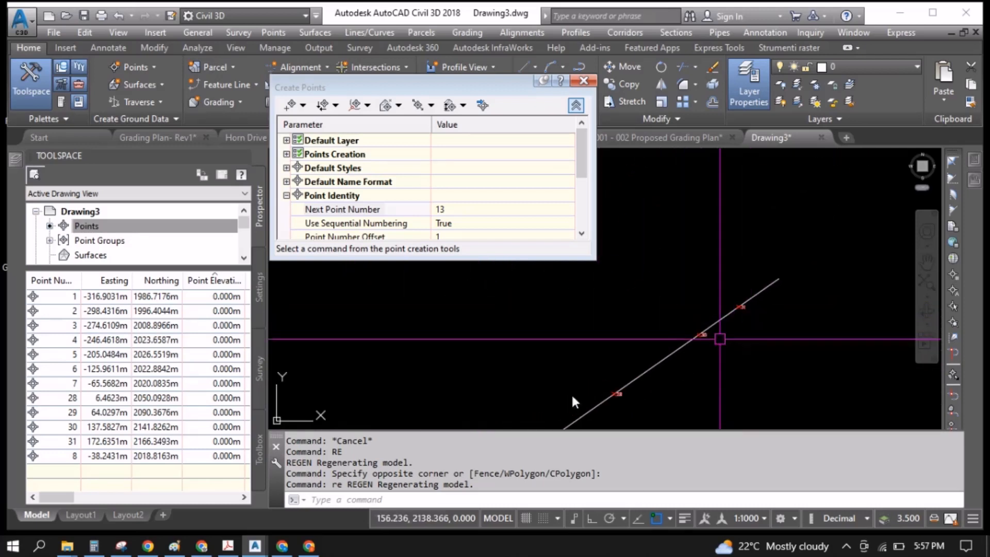
Select points 28–31 in Prospector and enter 28 in Windows Calculator to work out the offset
left_click(107, 398)
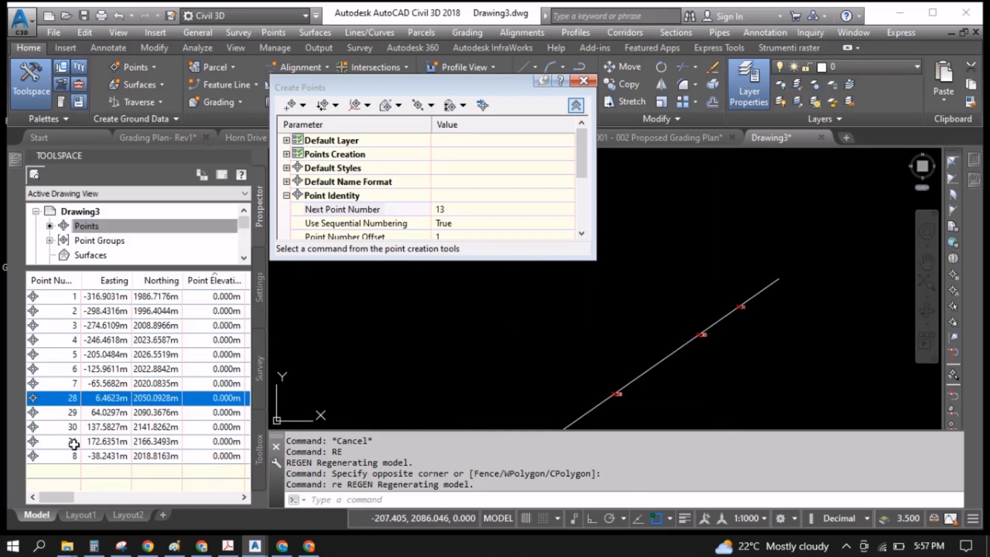
left_click(71, 441)
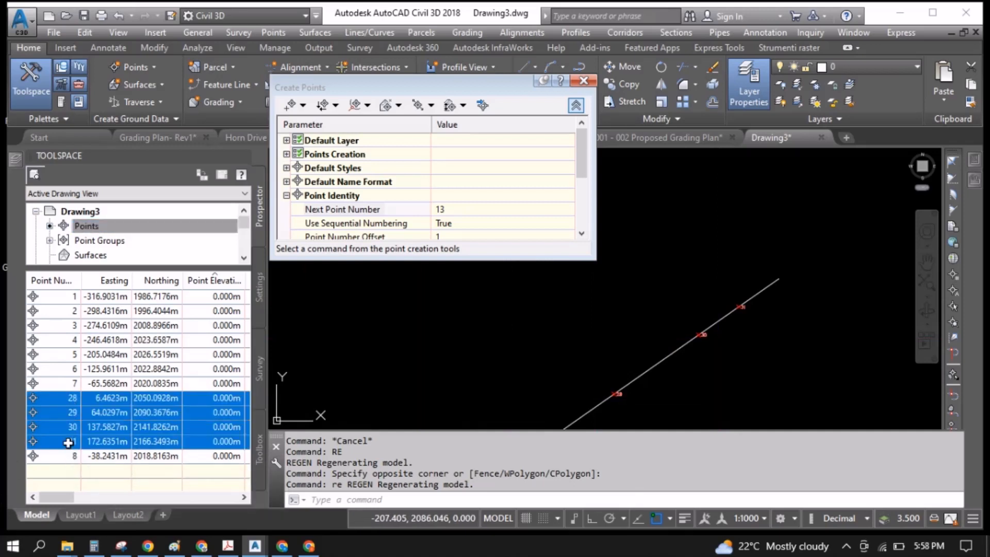
mouse_move(71, 397)
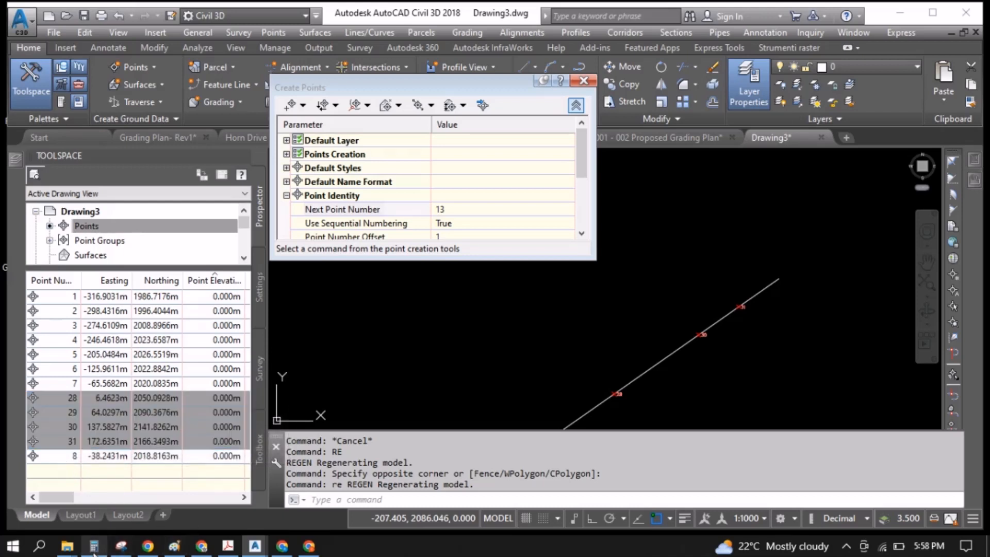
left_click(94, 546)
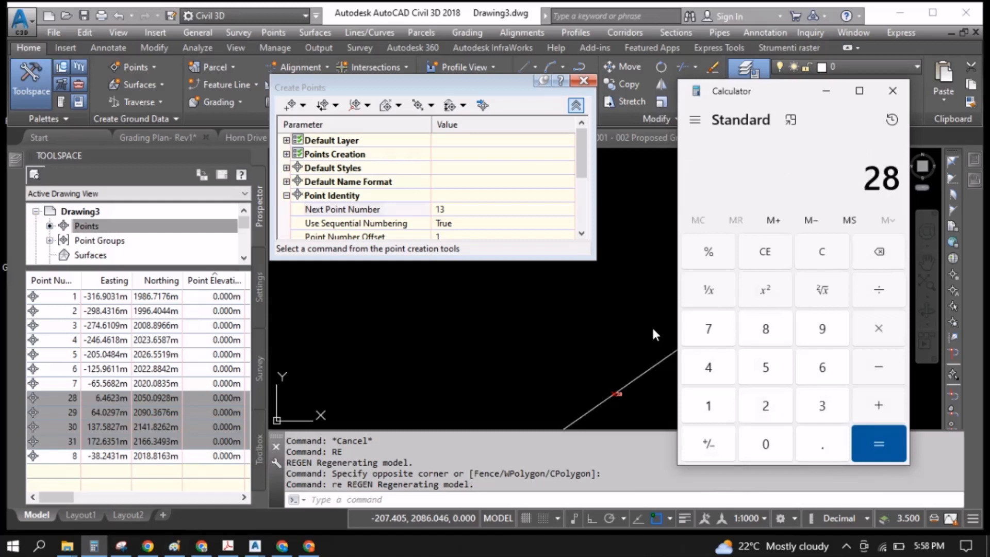
left_click(878, 444)
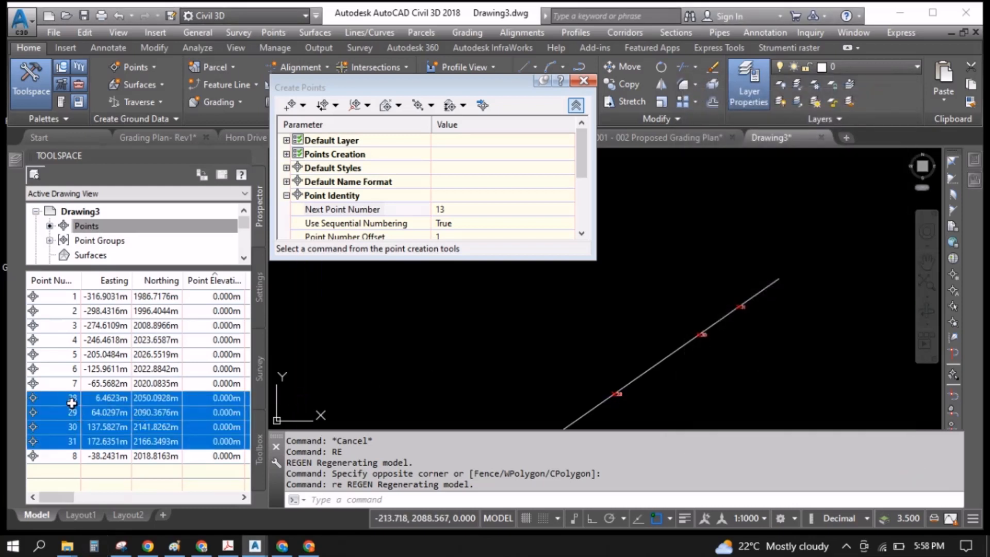
mouse_move(71, 398)
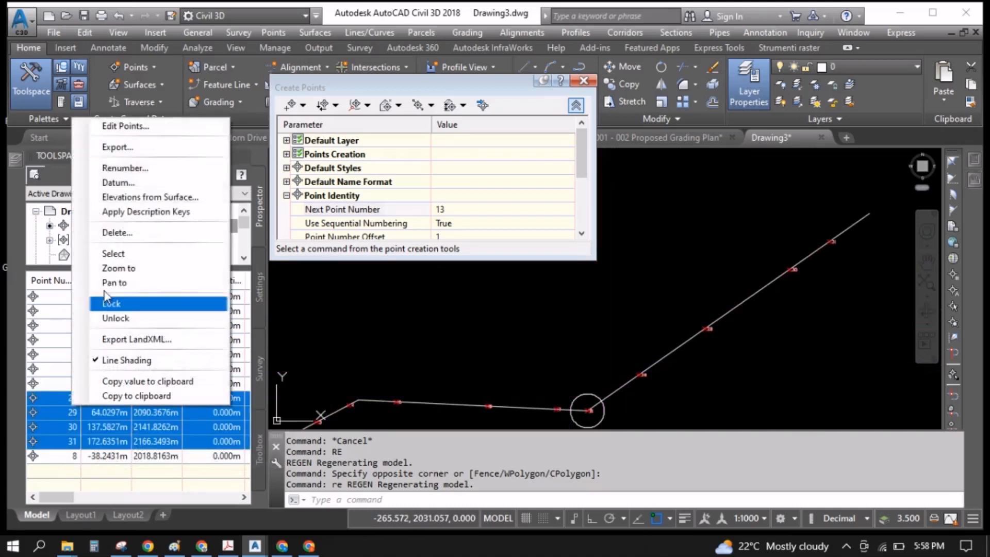
Renumber the selected points 28–31 with an additive factor of -19 so they follow point 8
left_click(125, 167)
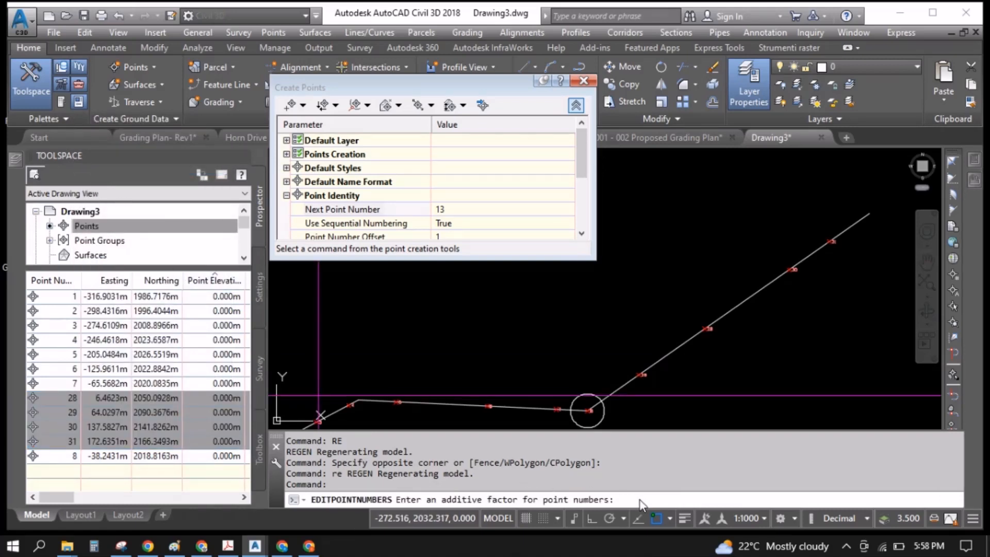
type("-19")
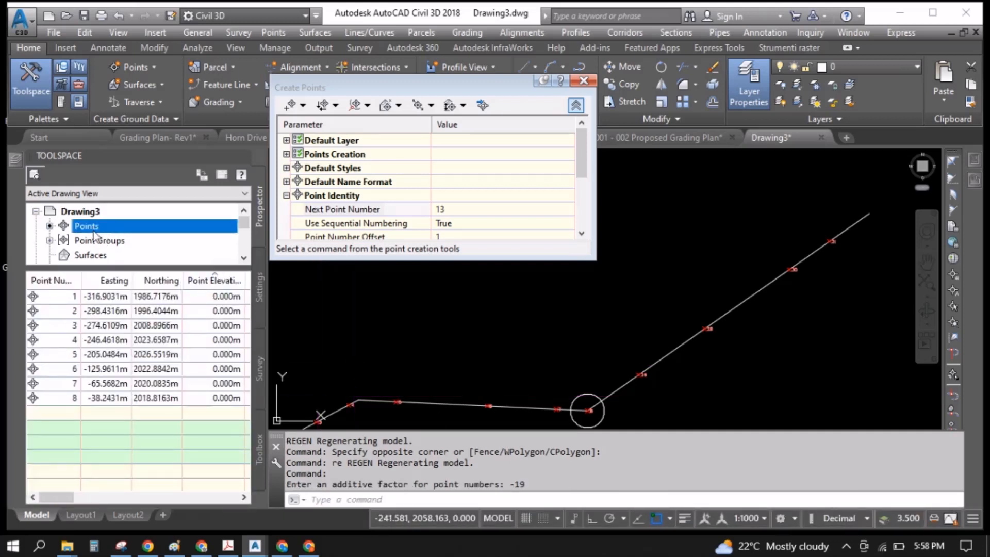
Refresh the Points collection and regenerate (RE) so the list runs 1–12 in sequence
right_click(86, 226)
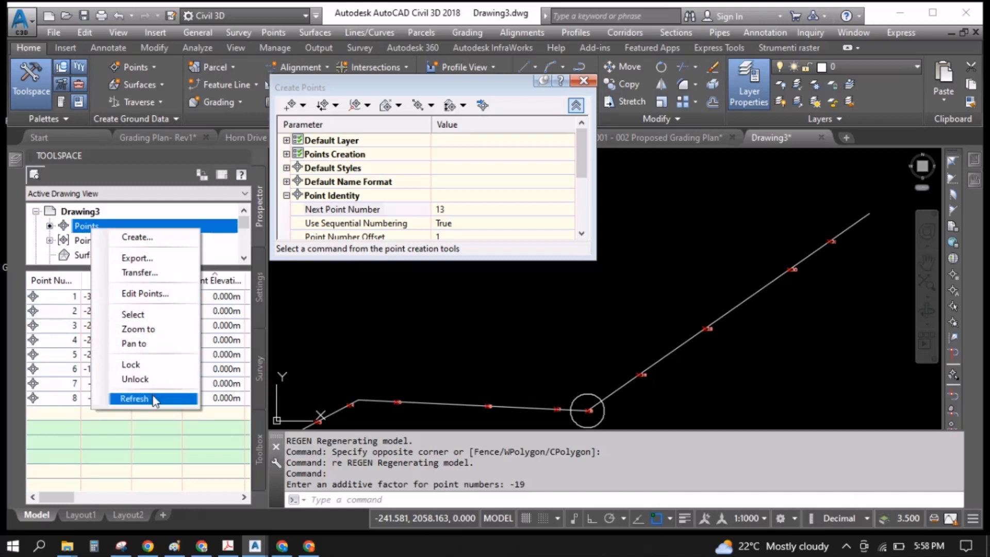
left_click(133, 398)
type("re")
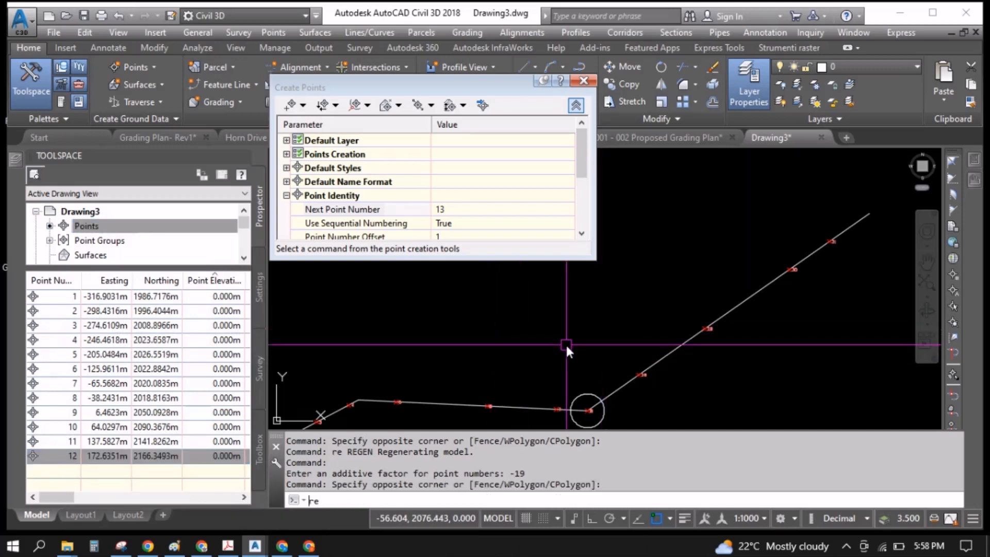
key("Return")
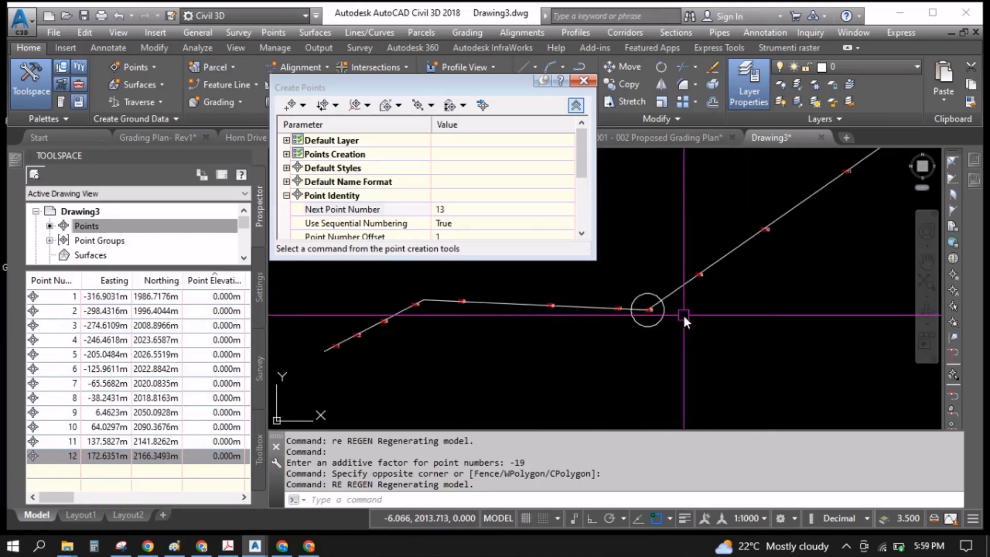
Place a manual point 13 at the circled vertex between points 4 and 5 and select it in the list
left_click(651, 311)
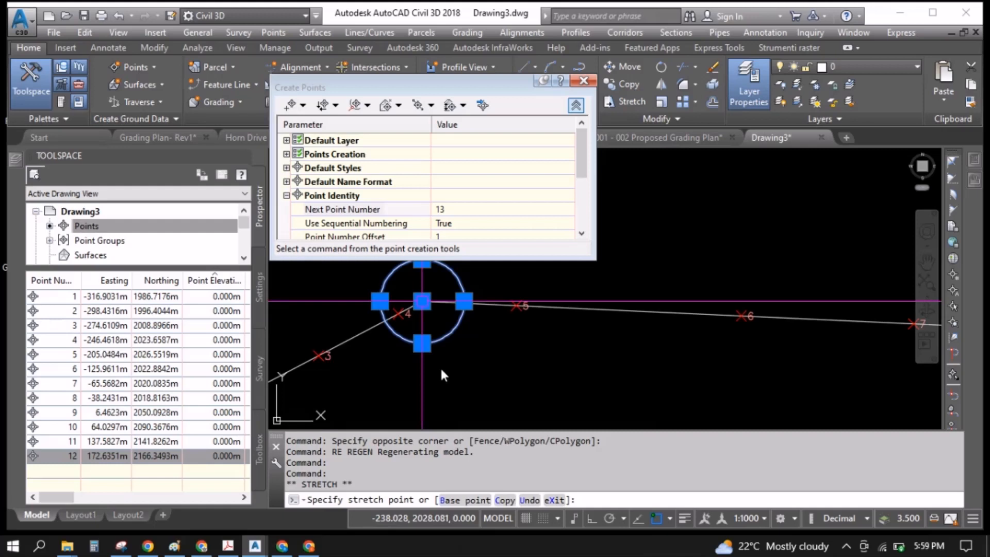
key("Escape")
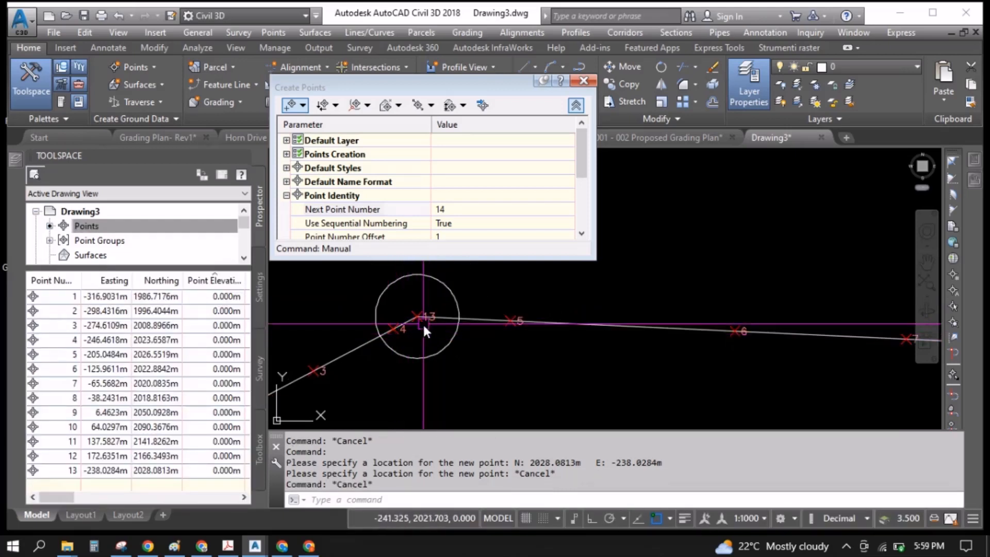
mouse_move(422, 333)
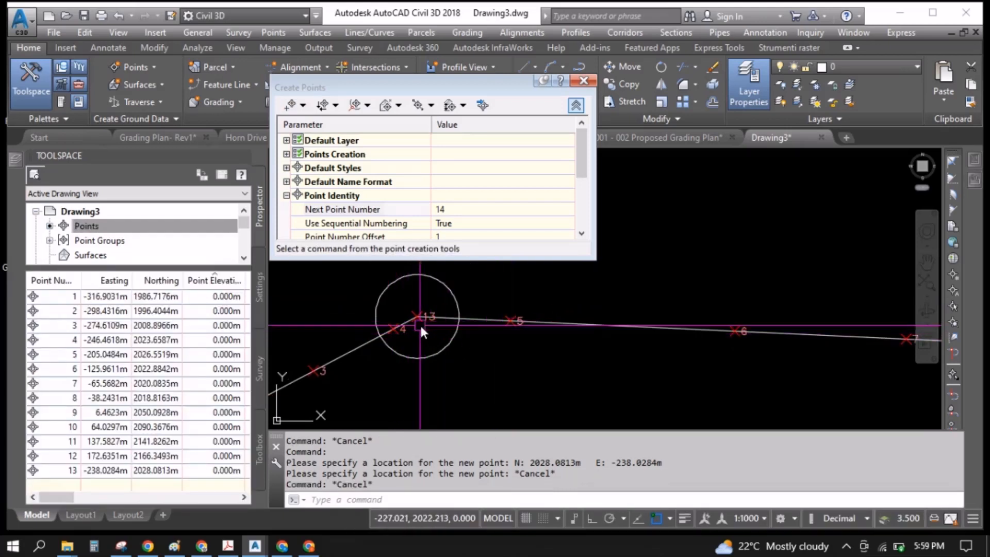
left_click(87, 226)
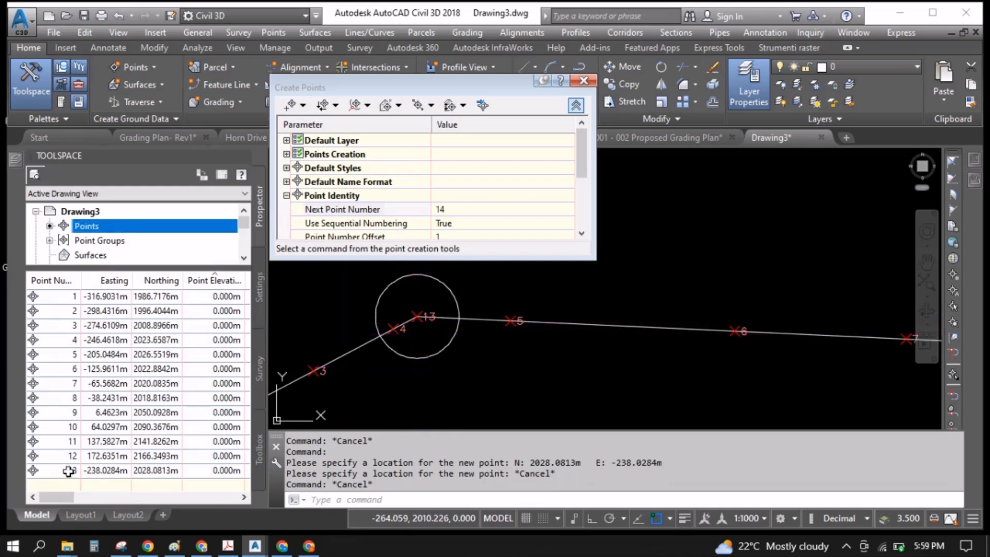
Try renaming point 13 to 5, cancel the Duplicate Point Number warning, then select points 5–13
left_click(73, 471)
type("5")
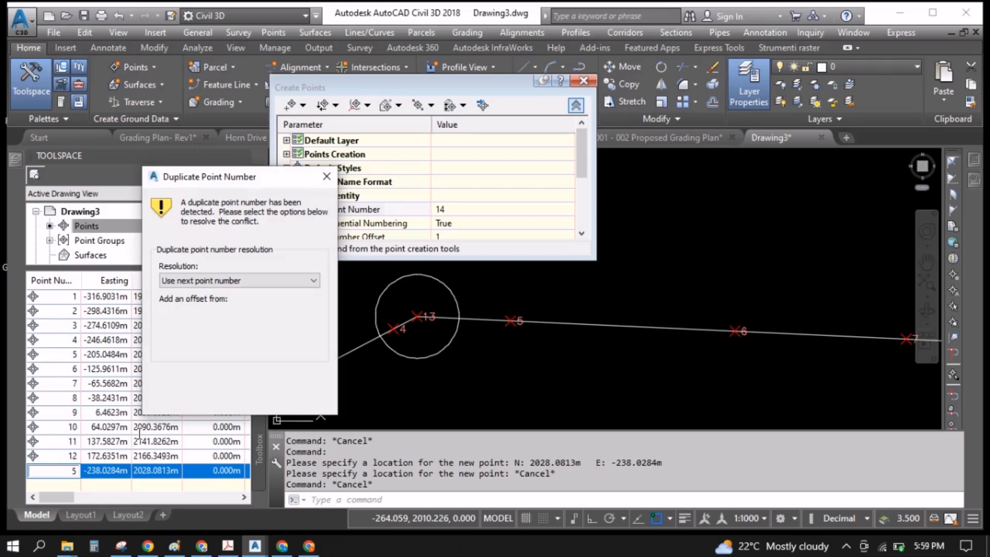
left_click(239, 280)
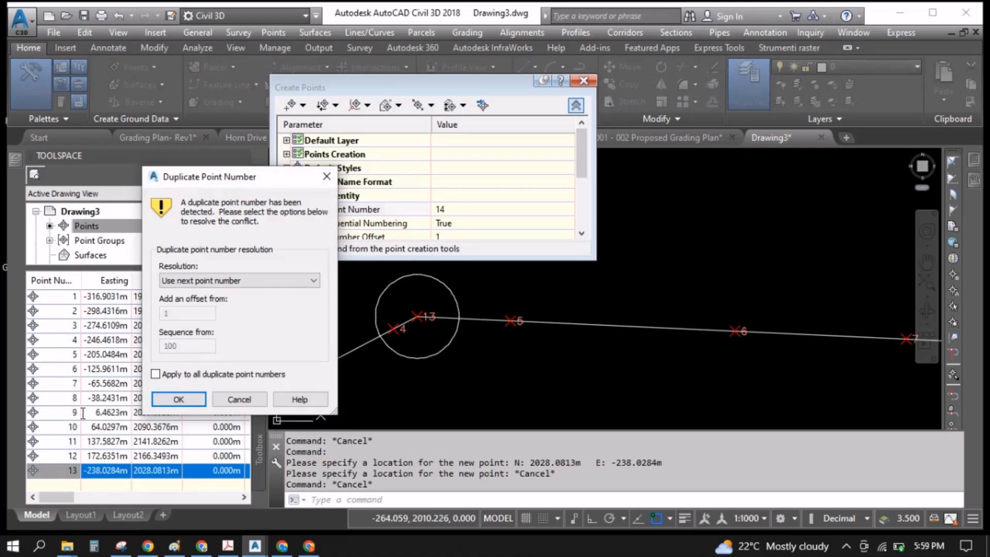
left_click(179, 399)
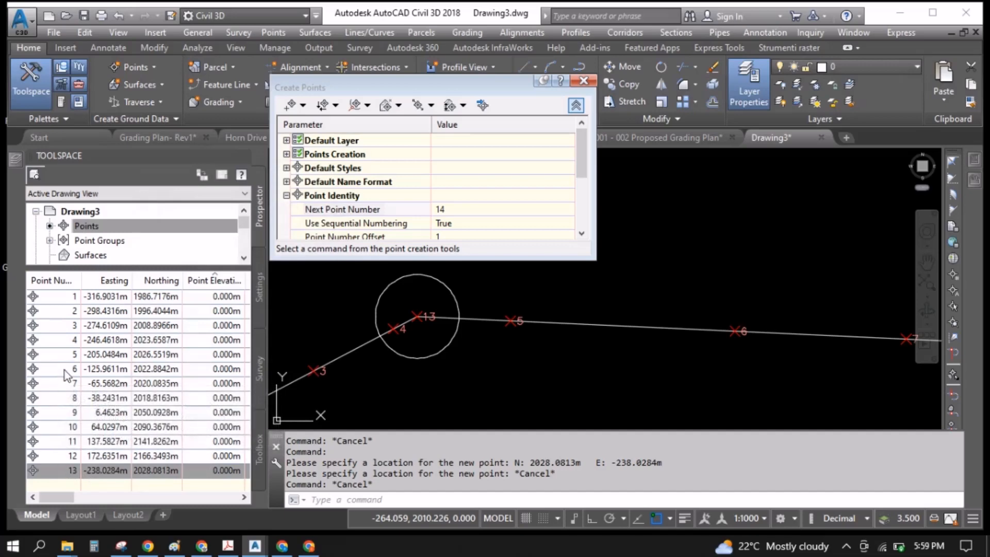
left_click(73, 354)
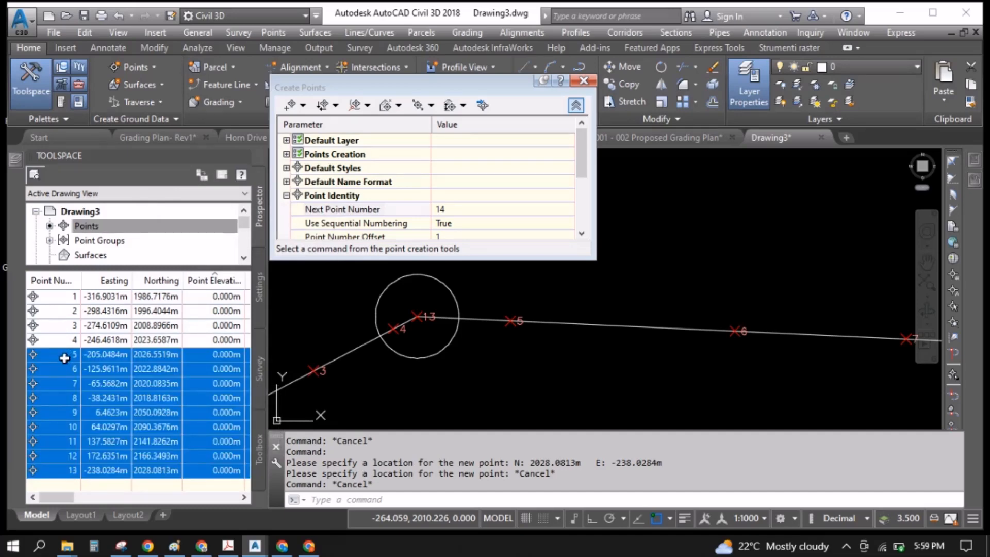
Renumber the selected points 5–13 with an additive factor of 1
right_click(63, 359)
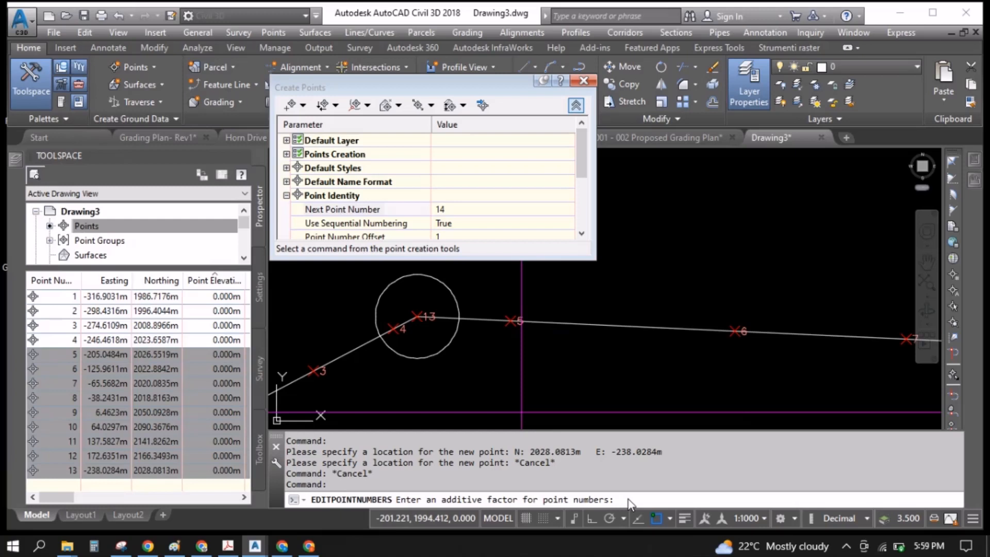
type("1")
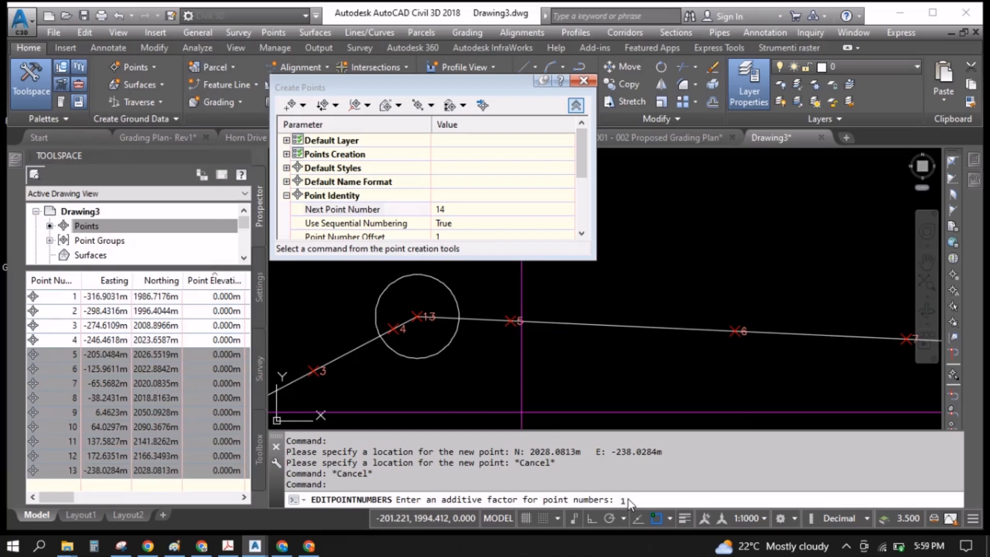
key("Return")
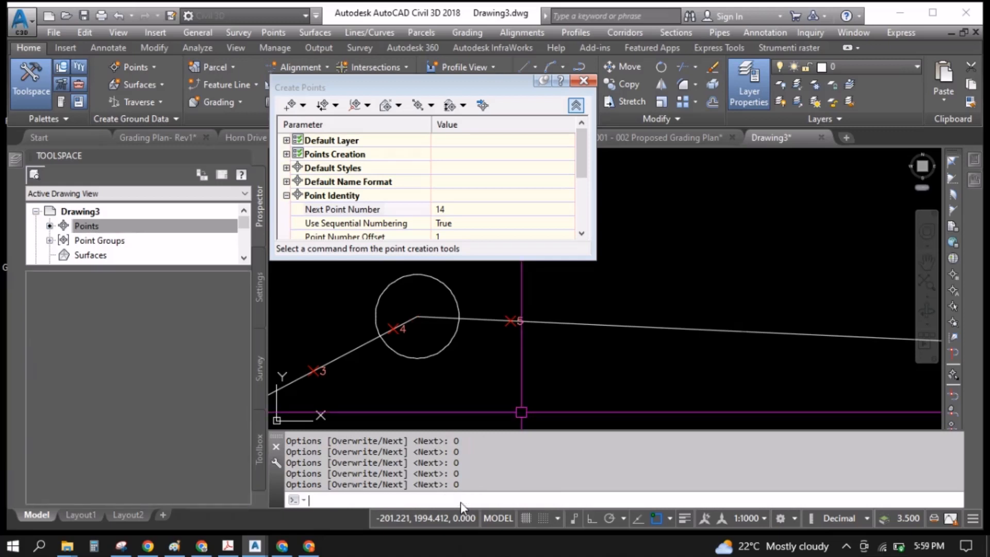
Refresh the Points list and undo the EDITPOINTNUMBERS renumbering, restoring points 1–13
left_click(87, 226)
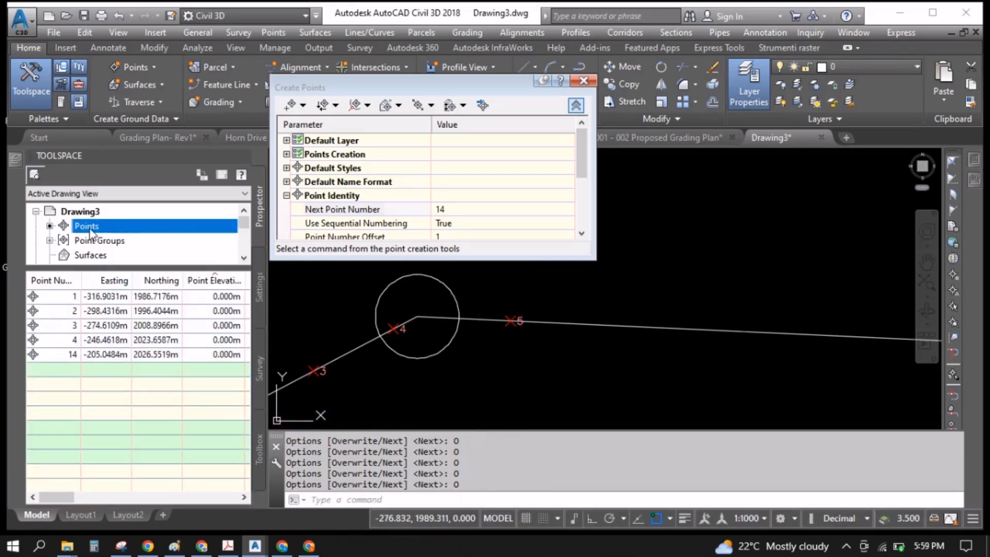
right_click(87, 226)
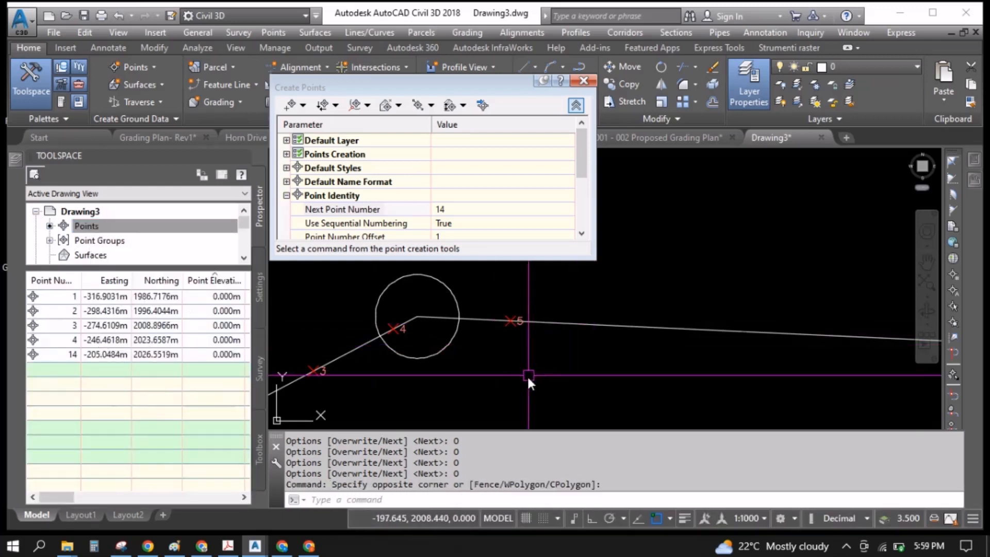
key("Escape")
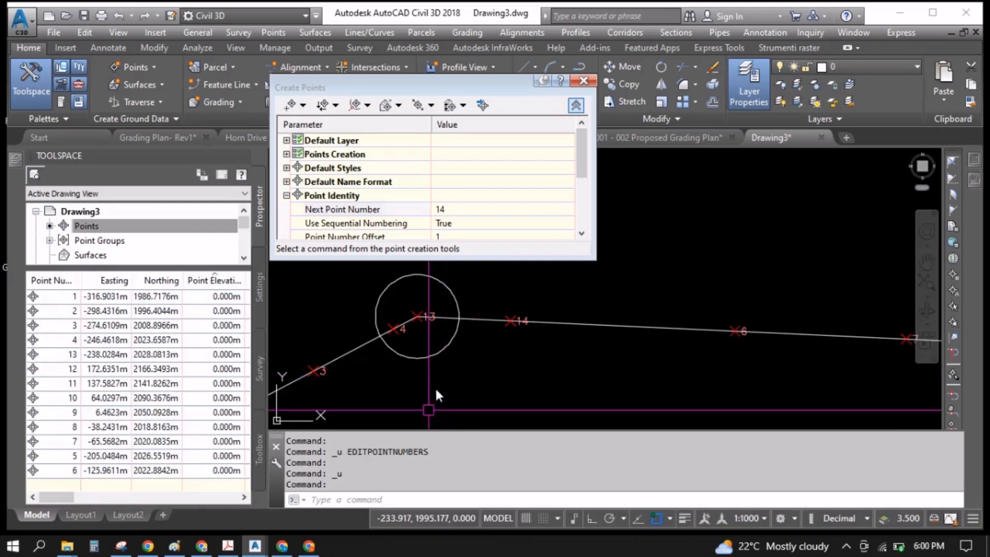
Sort the list by number, select points 6–13 and renumber them with an additive factor of 10
left_click(86, 226)
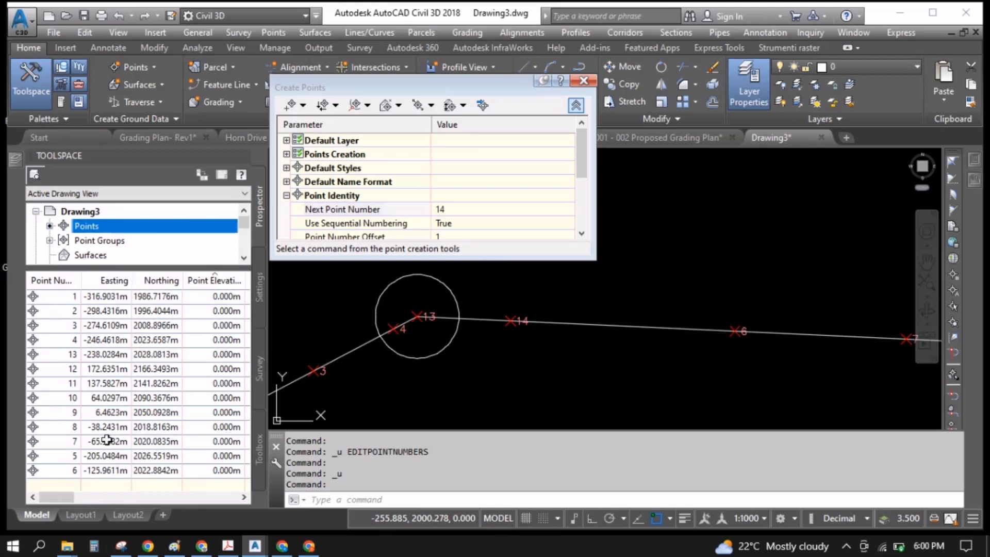
mouse_move(461, 366)
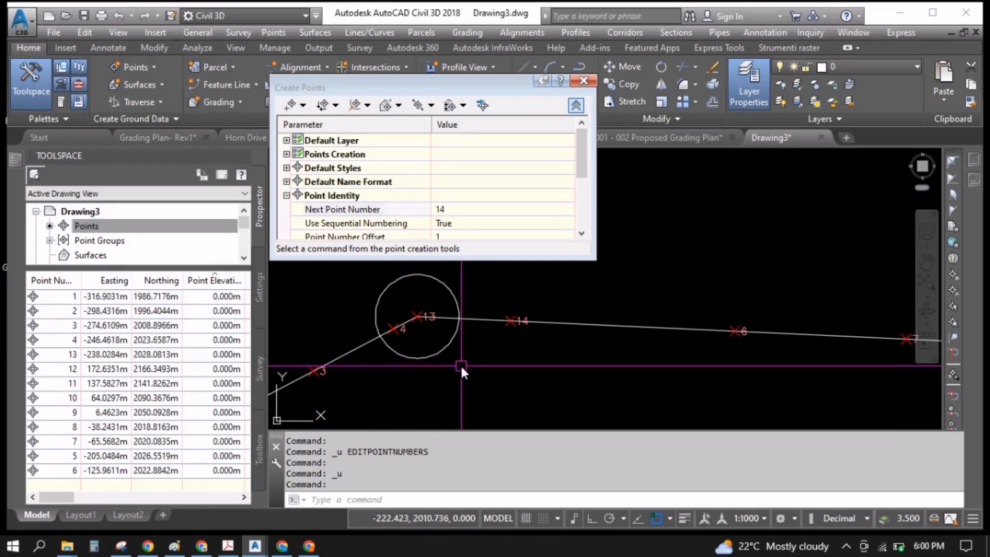
left_click(86, 226)
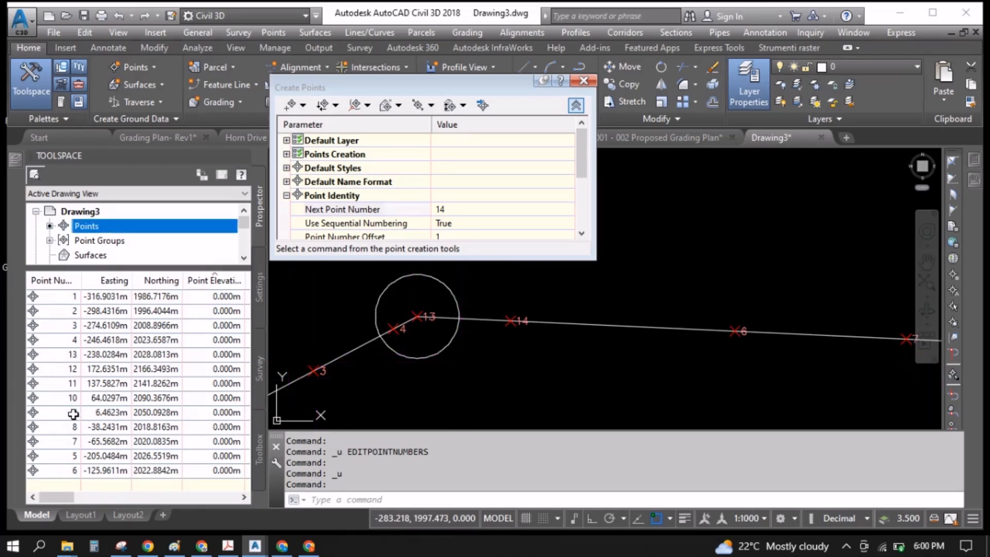
left_click(50, 280)
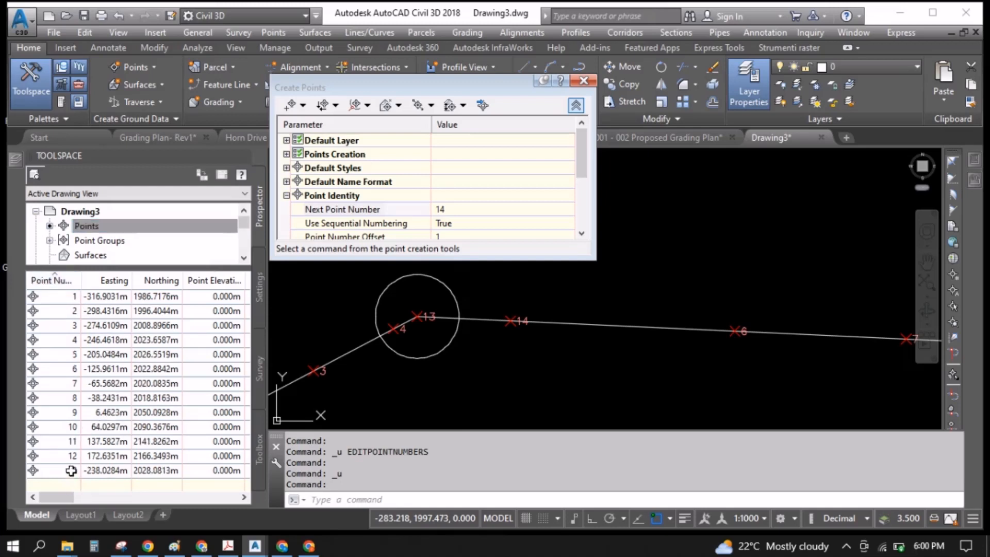
mouse_move(72, 371)
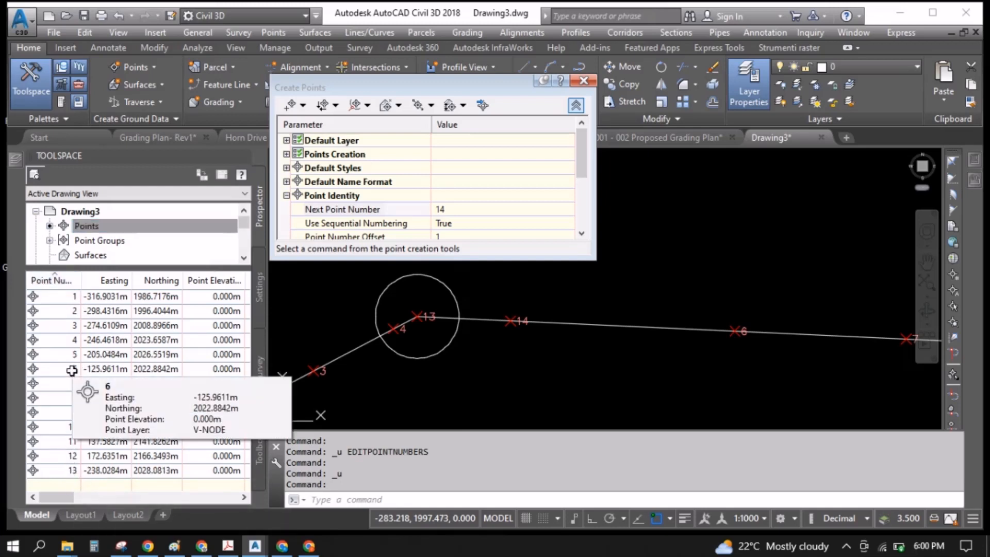
left_click(113, 369)
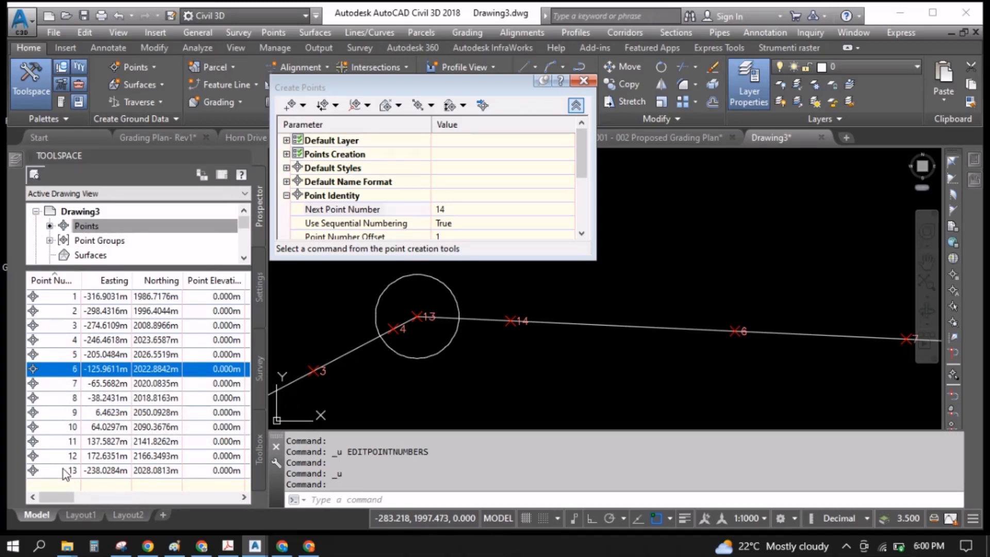
left_click(71, 471)
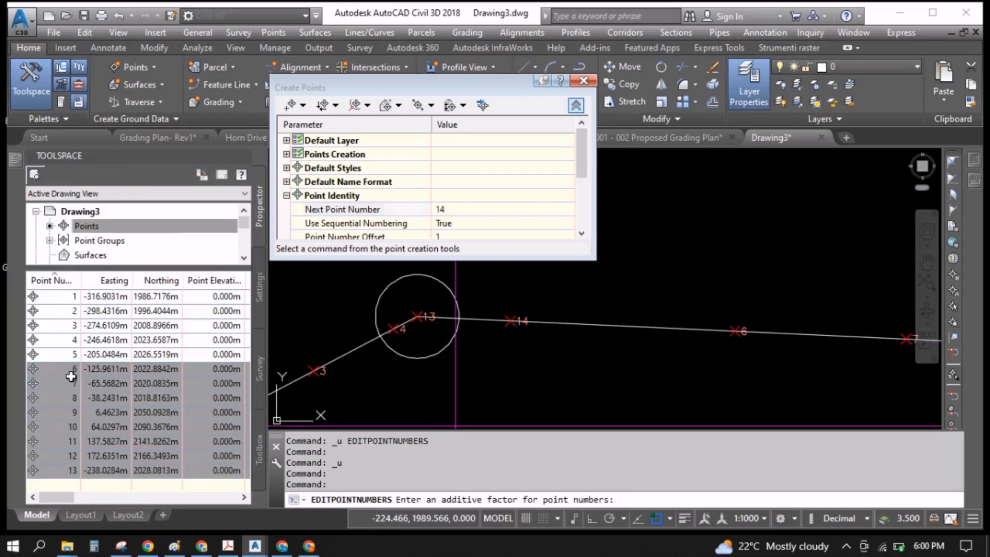
type("10")
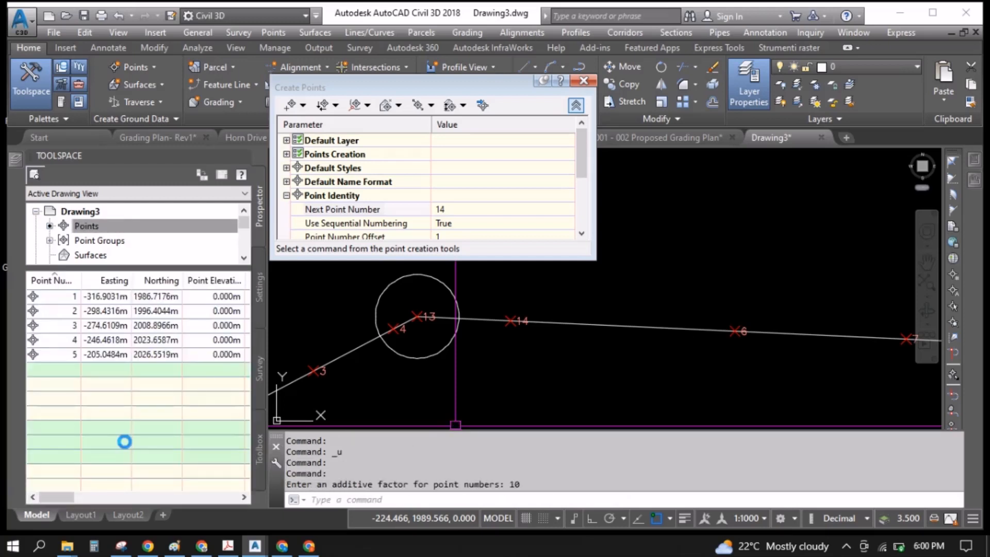
Refresh the Points collection and undo back to points 1–12 with next point number 13
right_click(86, 226)
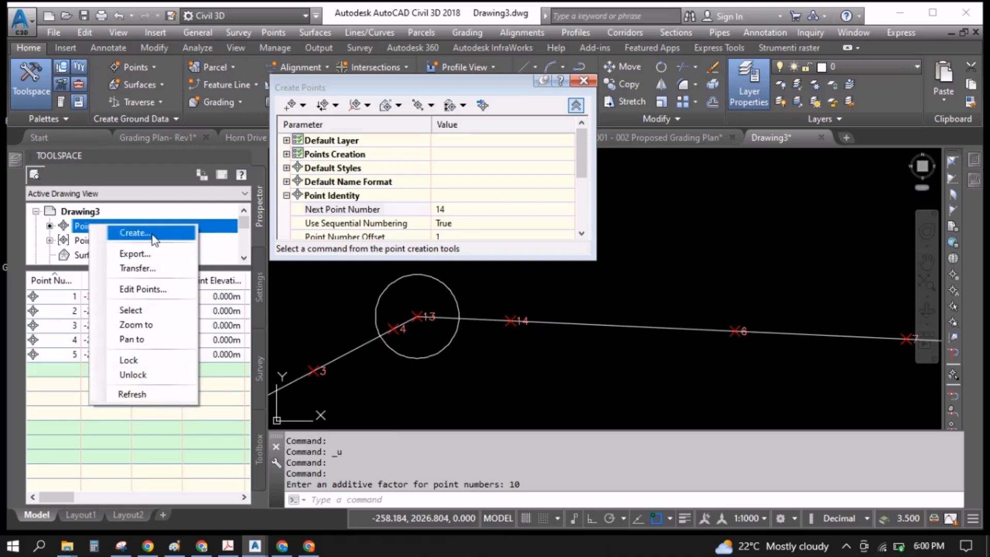
left_click(134, 232)
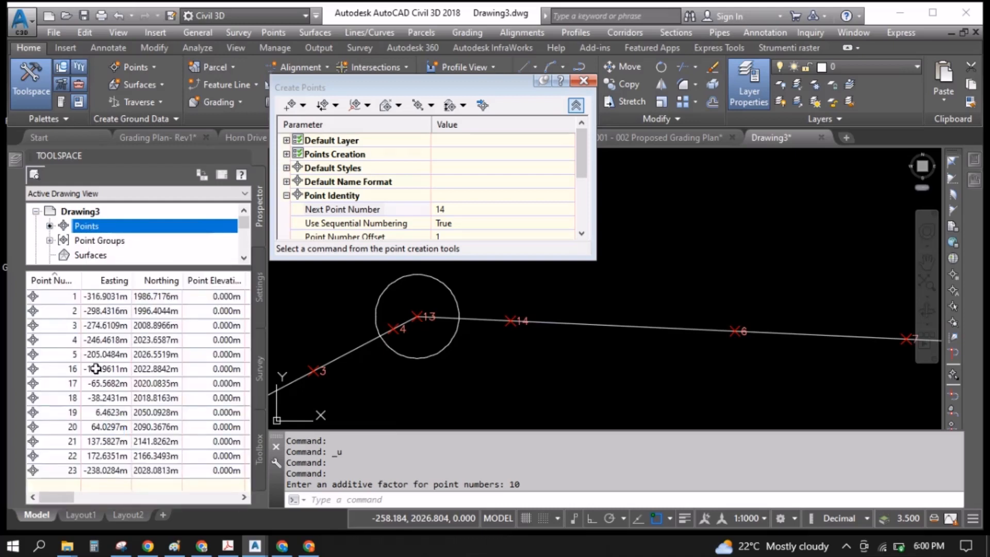
left_click(105, 354)
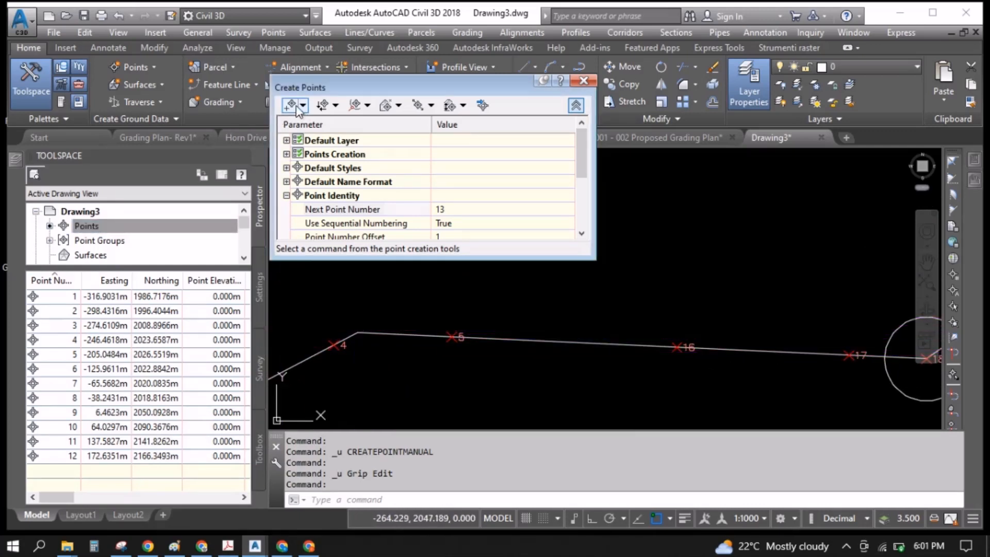
Create a manual point 13 on the polyline vertex between points 4 and 5
left_click(291, 105)
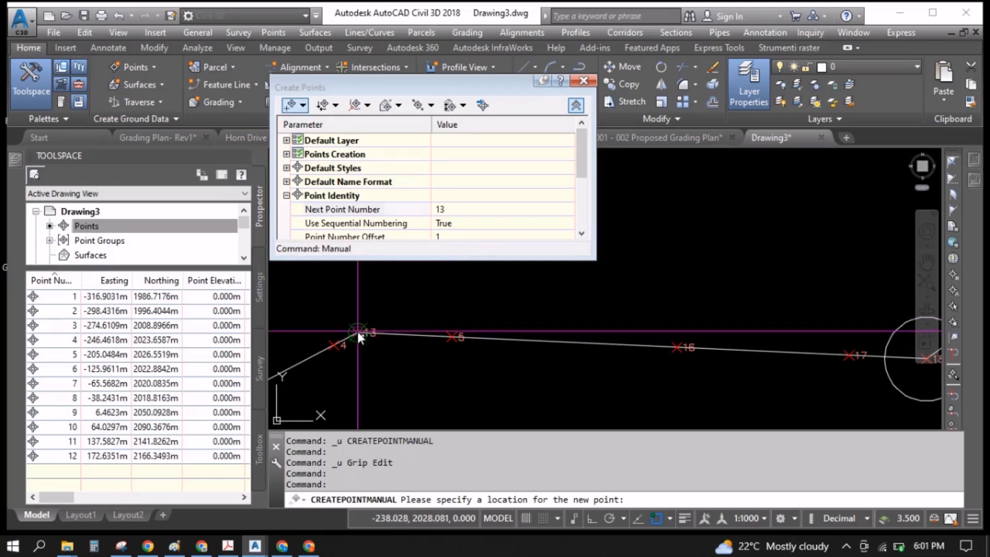
left_click(359, 333)
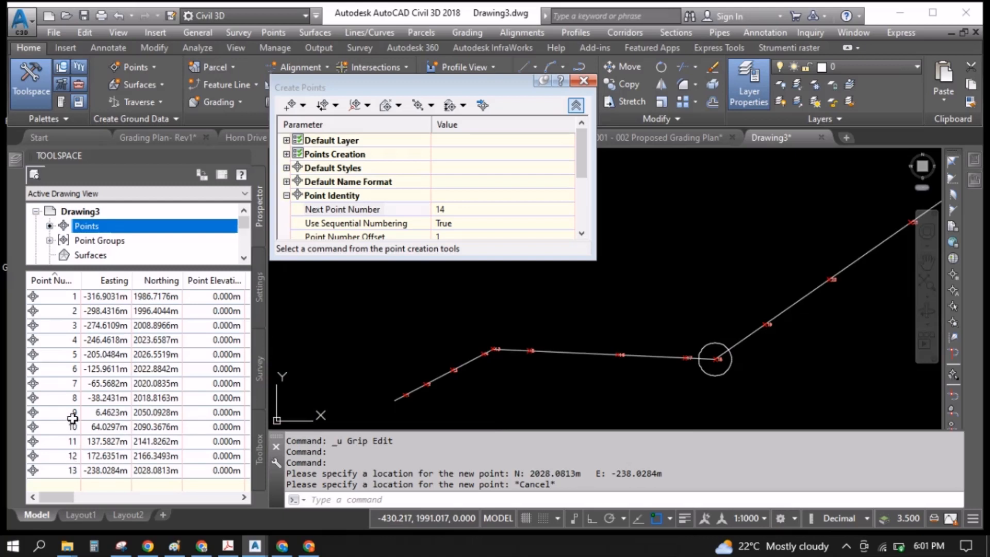
Renumber points 5–13 by +10 to 15–23, dismissing the battery notification and refreshing Points
left_click(106, 353)
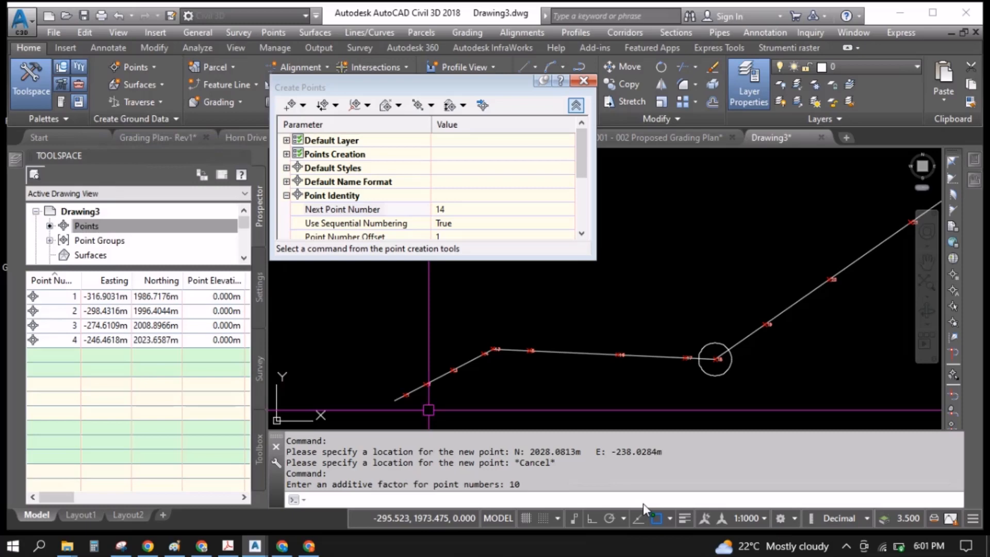
right_click(86, 226)
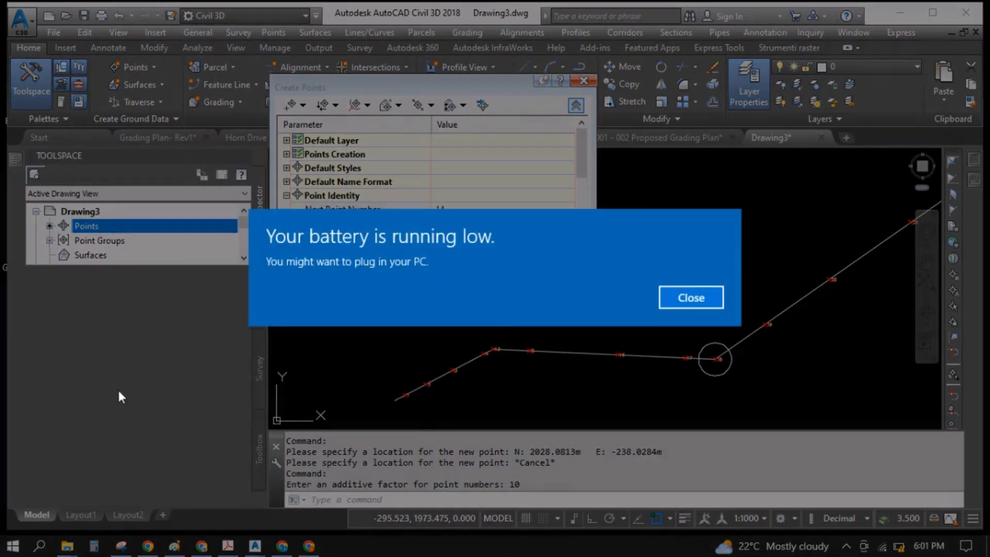
left_click(690, 297)
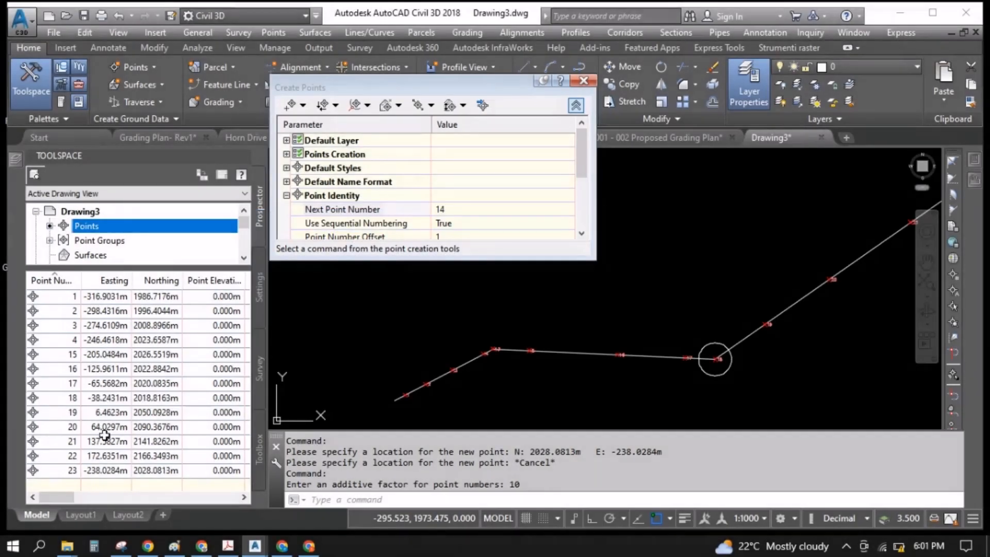
Renumber point 23 to 5, re-sort the list by point number, and select points 15 through 22
left_click(114, 353)
type("re")
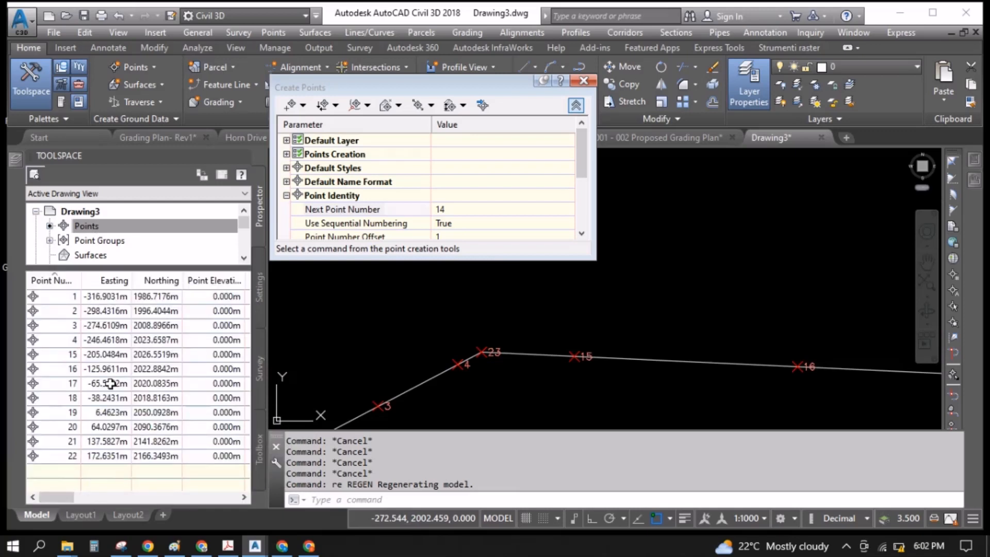
left_click(51, 280)
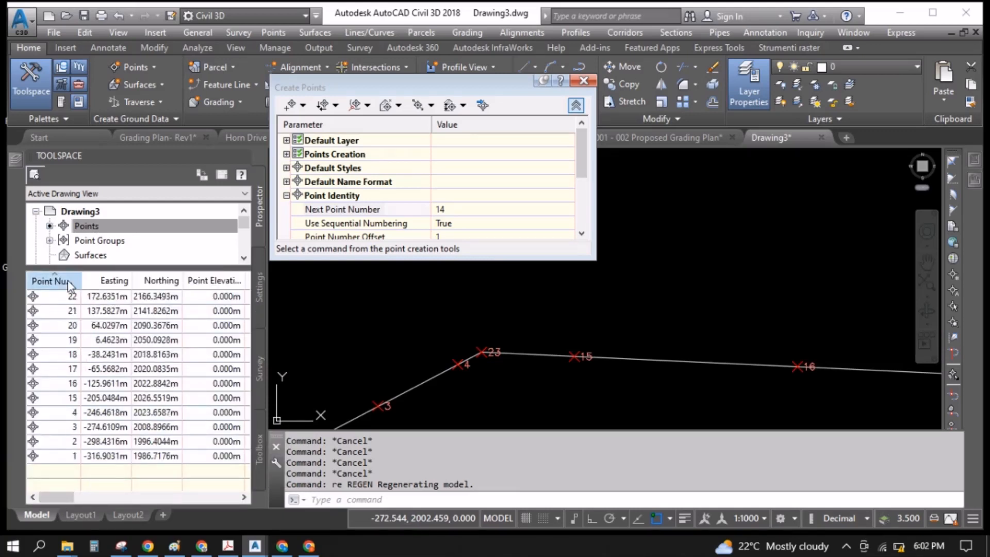
left_click(51, 280)
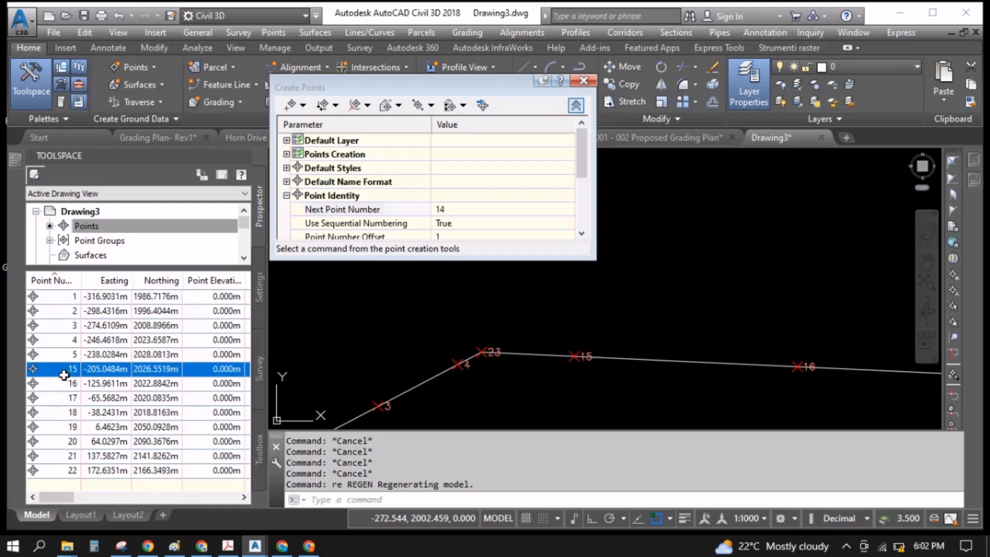
left_click(72, 470)
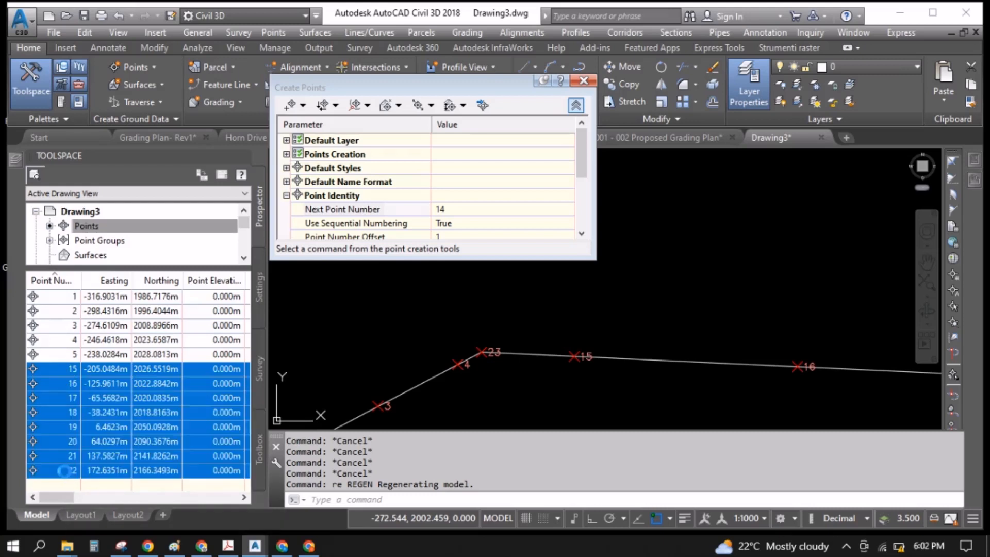